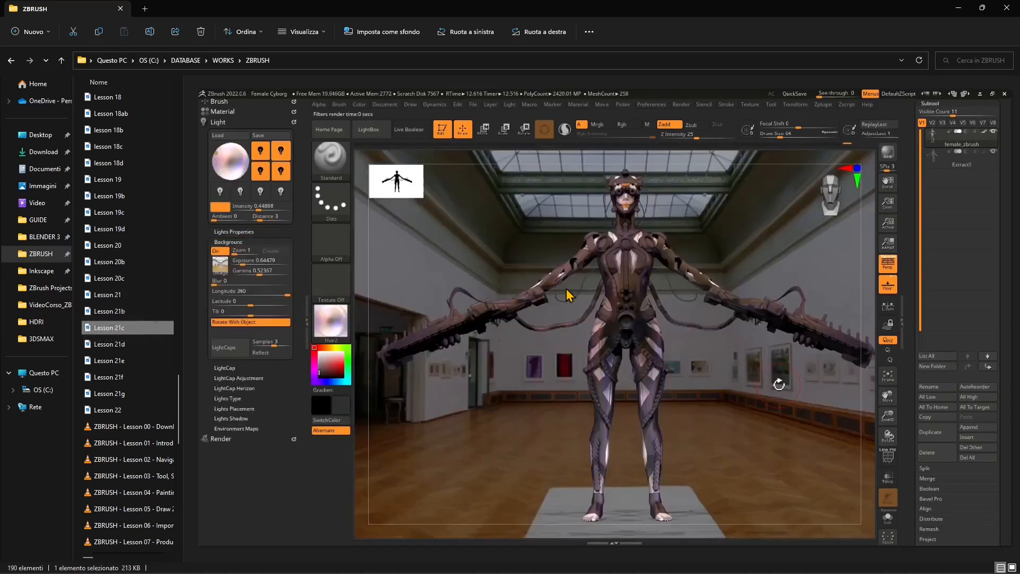
mouse_move(108, 327)
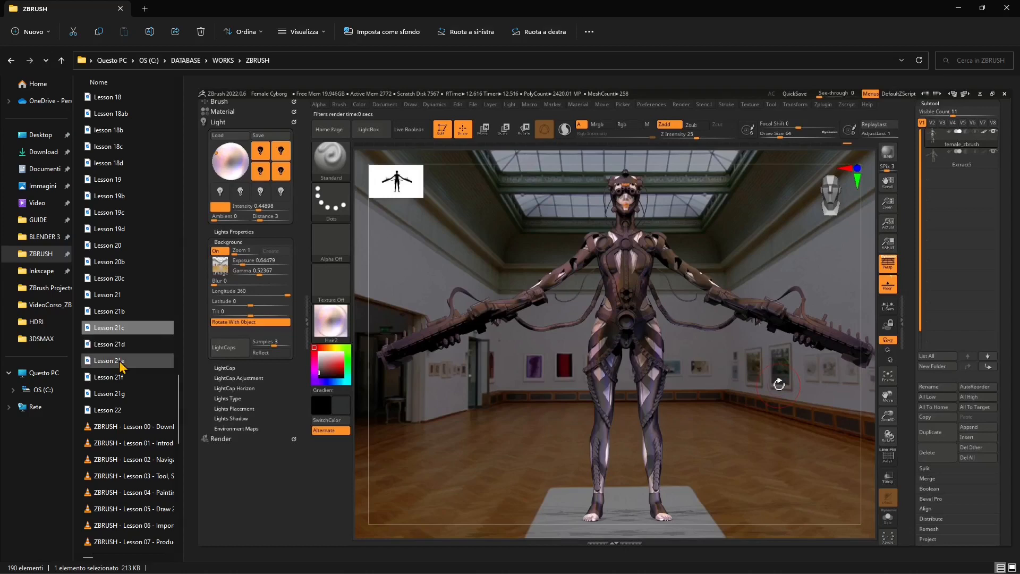
mouse_move(120, 364)
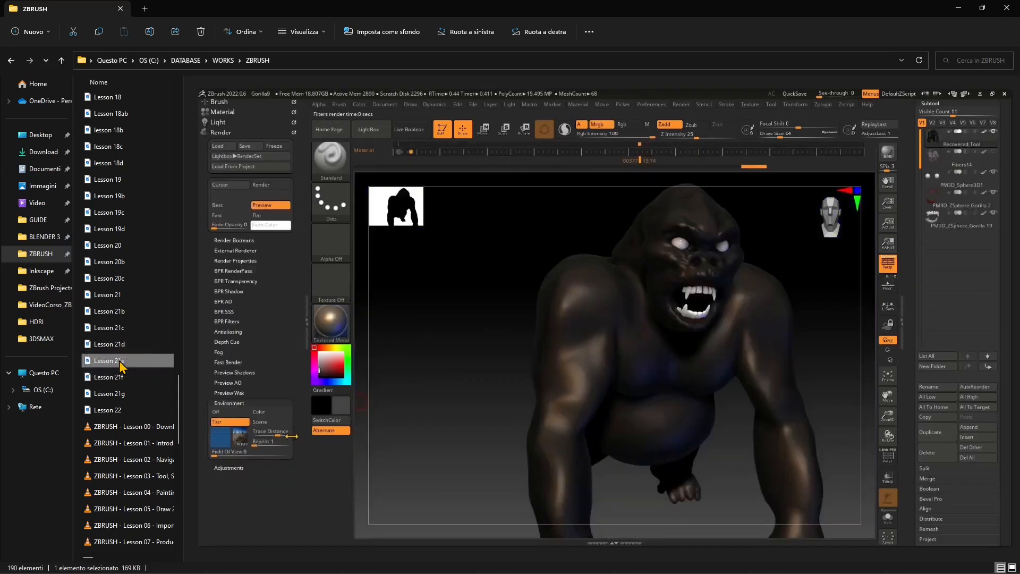
mouse_move(121, 364)
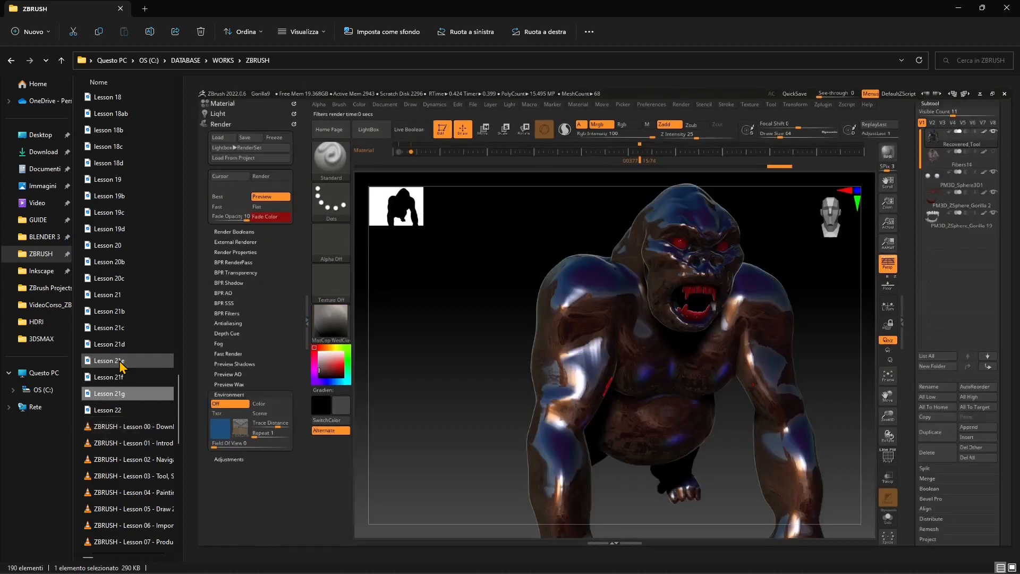
mouse_move(121, 368)
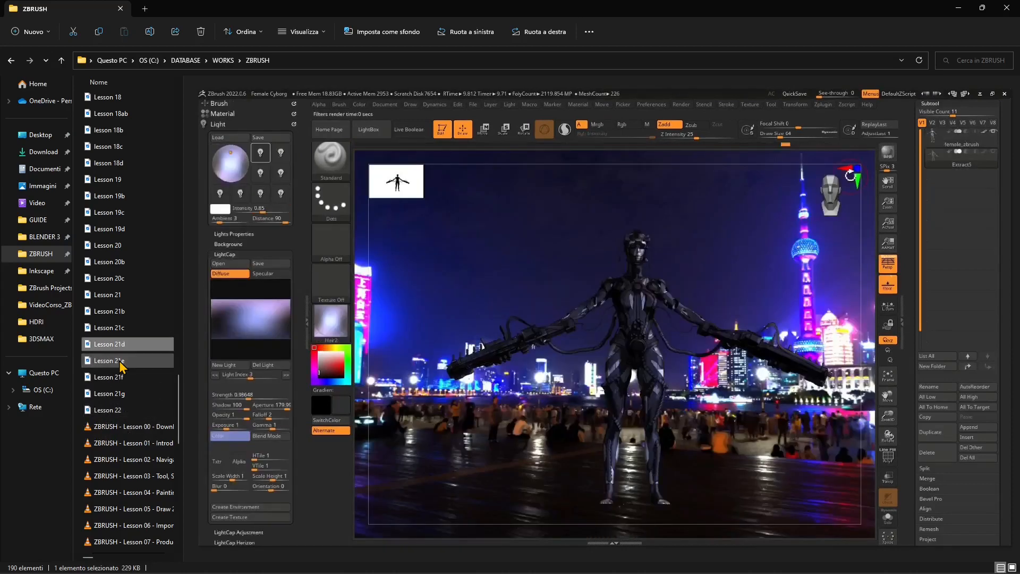
mouse_move(123, 361)
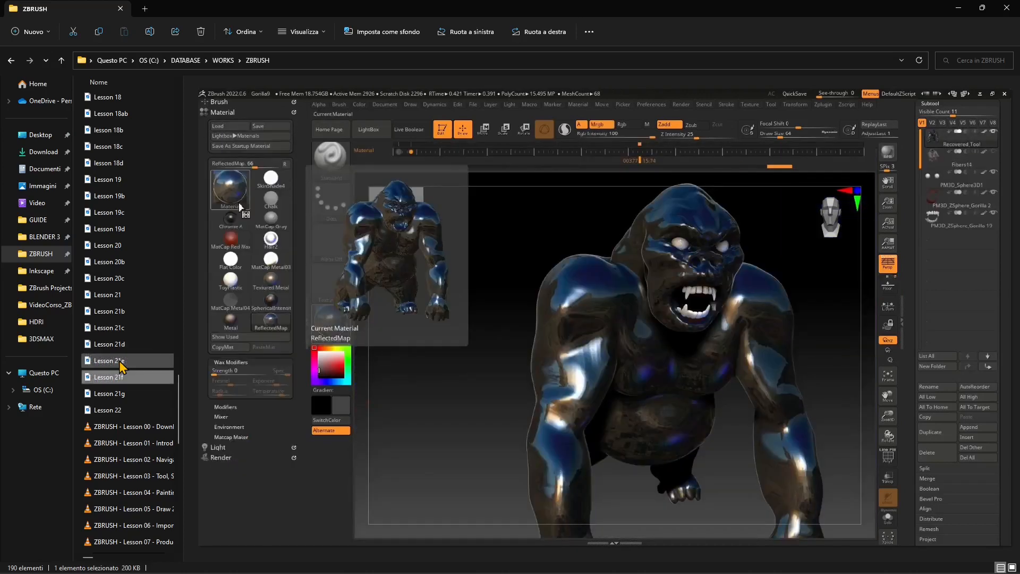
mouse_move(122, 367)
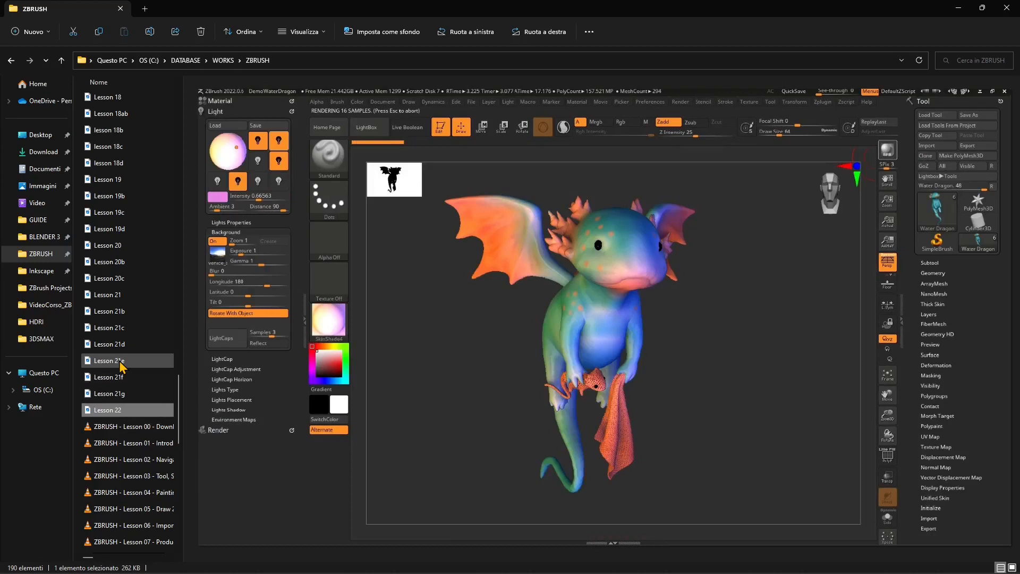
mouse_move(107, 410)
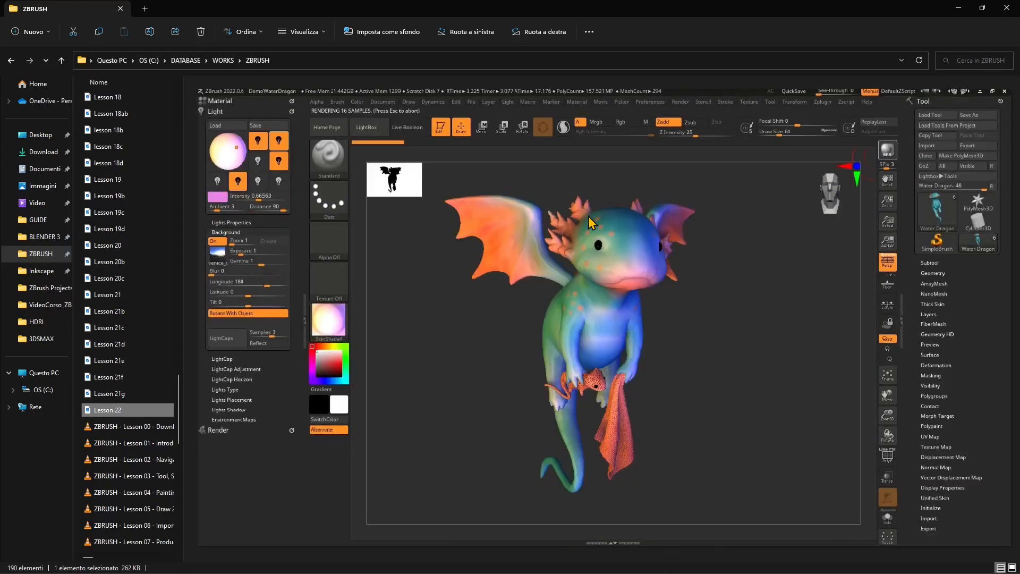
mouse_move(112, 410)
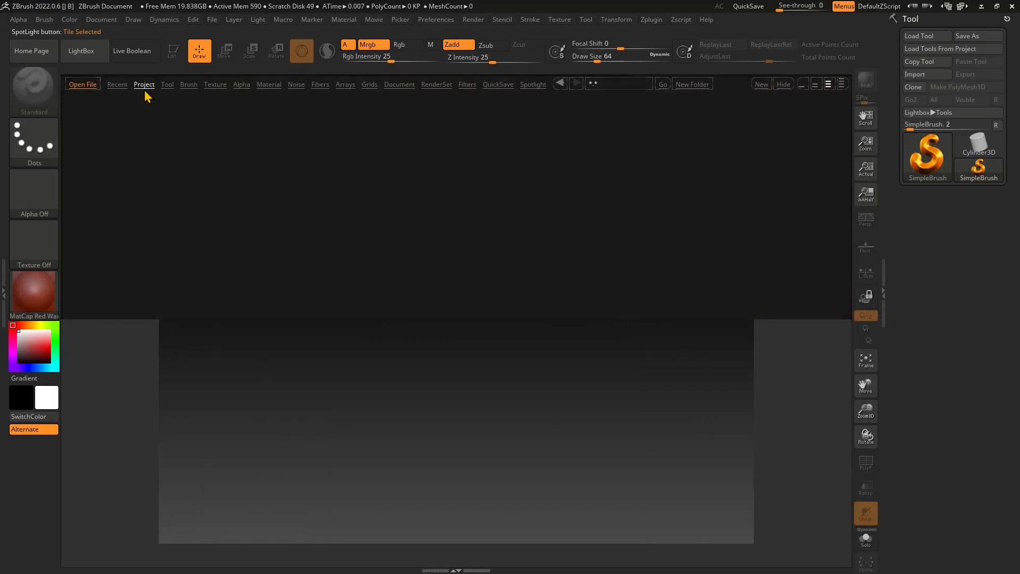
Load NPR_Sample01.ZPR from the NPR folder of LightBox projects.
click(144, 84)
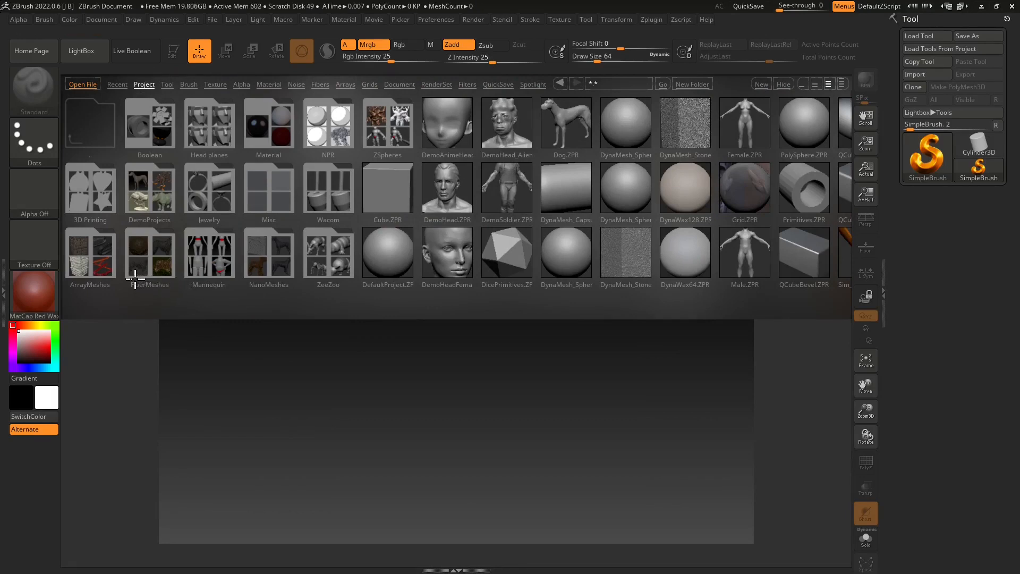
click(149, 187)
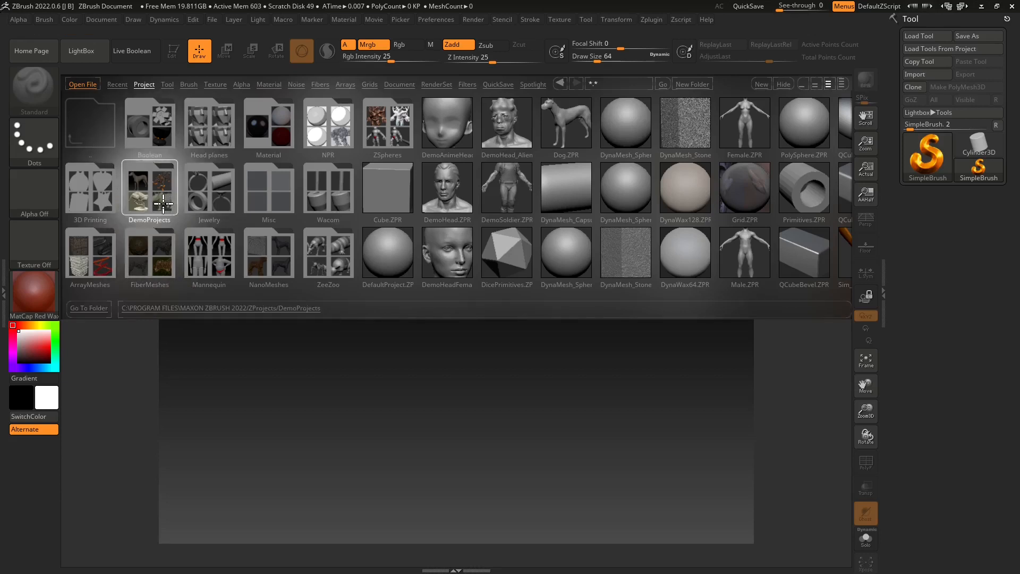
mouse_move(291, 226)
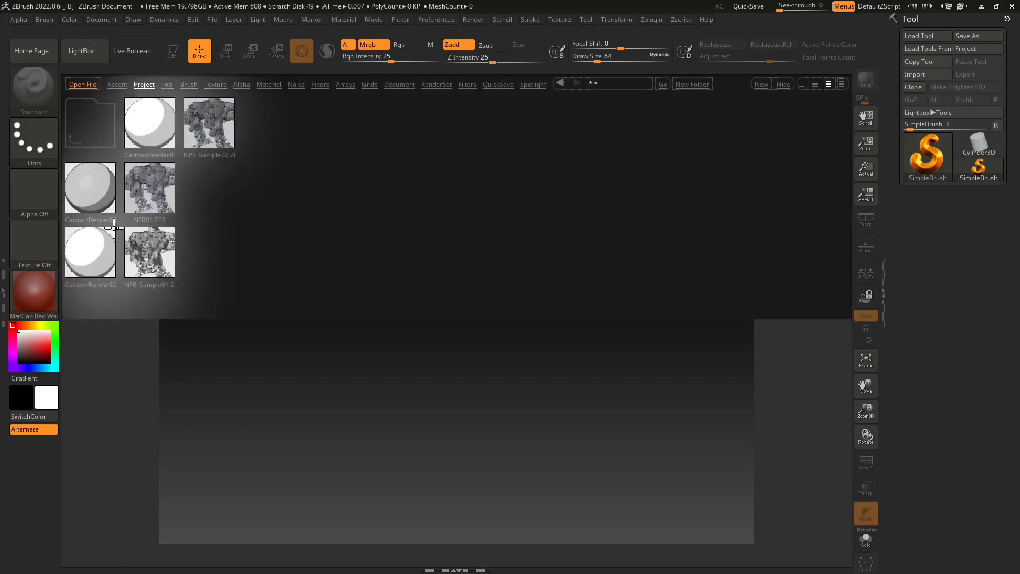
click(208, 122)
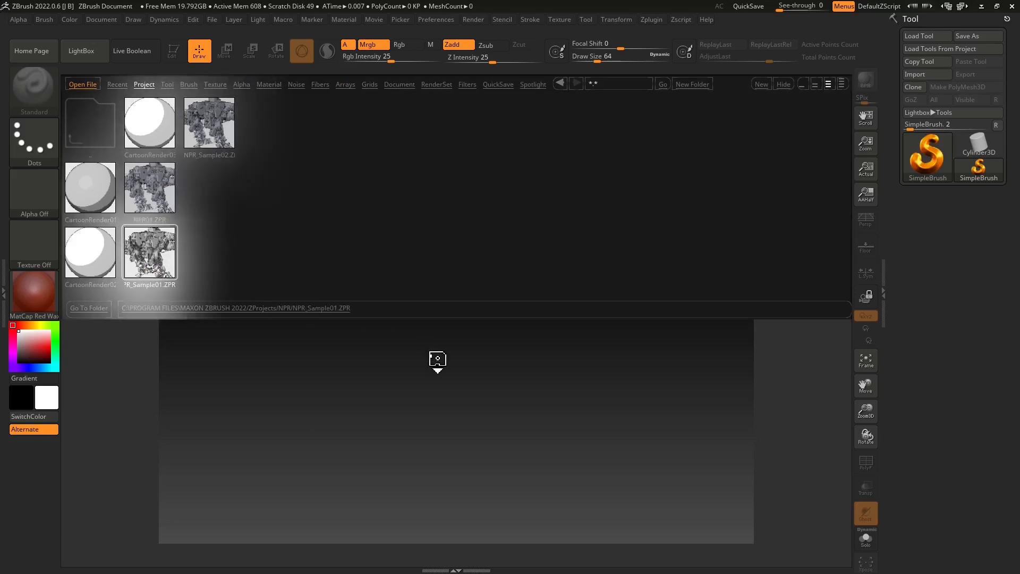
double_click(148, 253)
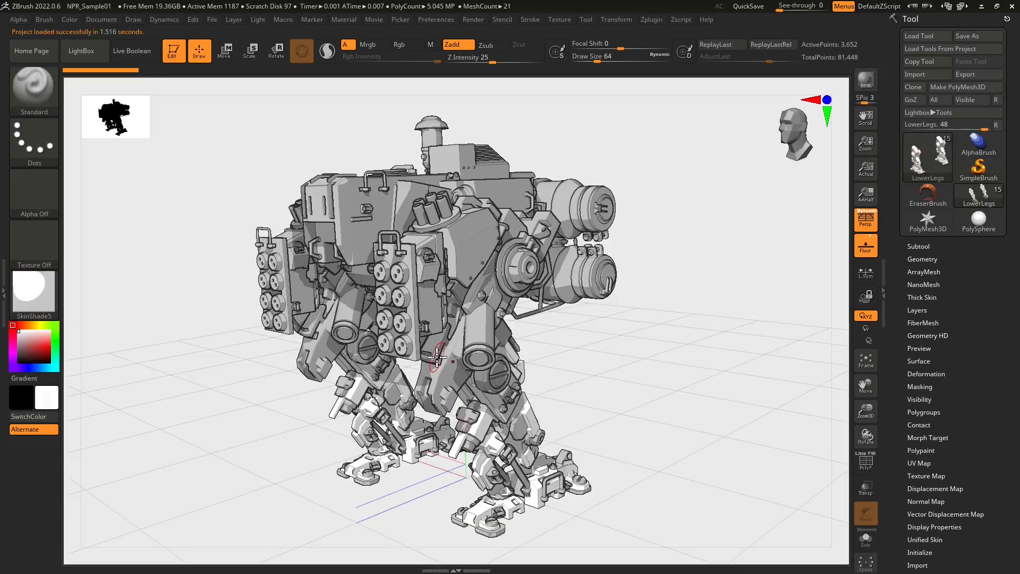
mouse_move(523, 287)
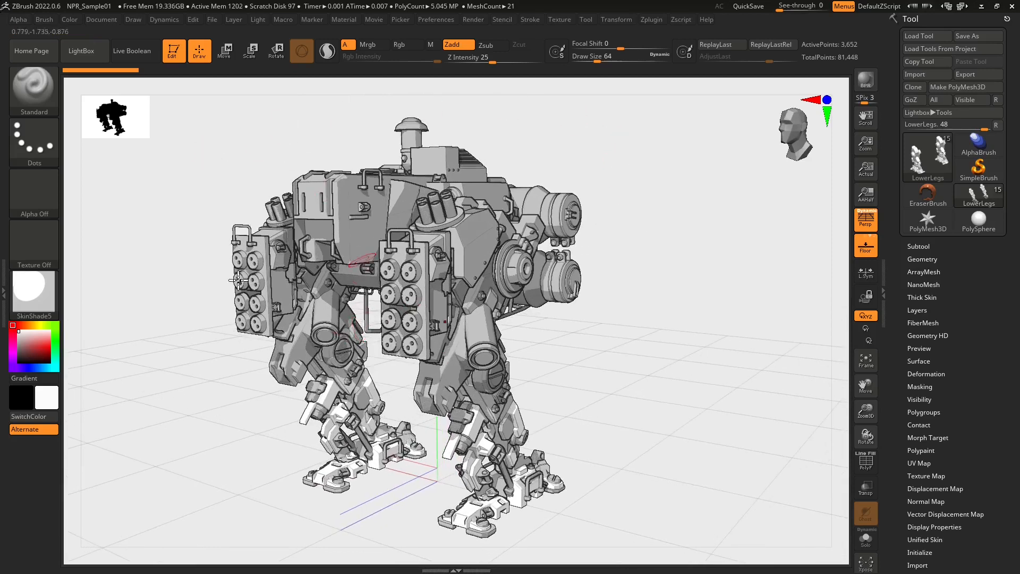
click(33, 290)
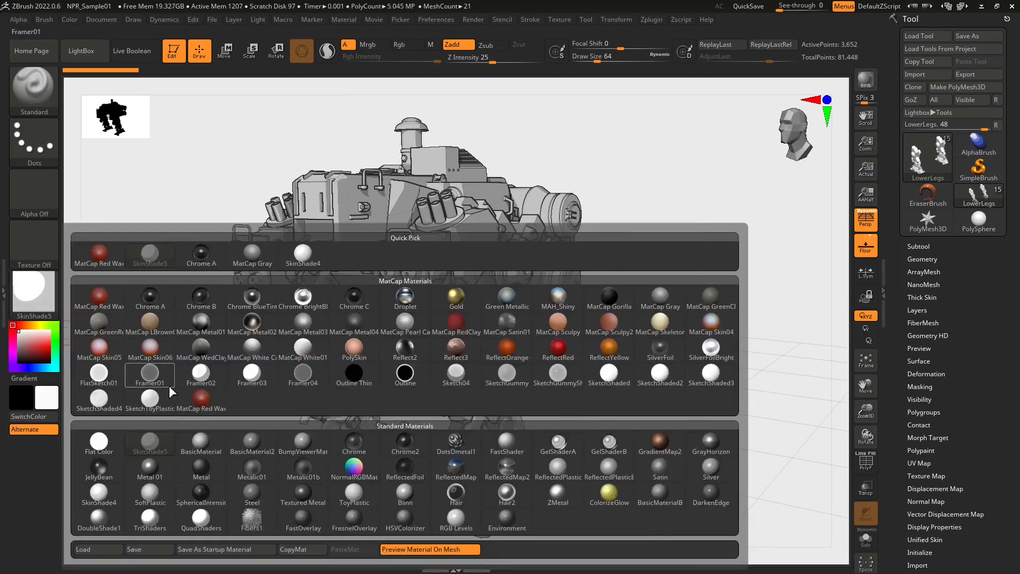
click(456, 373)
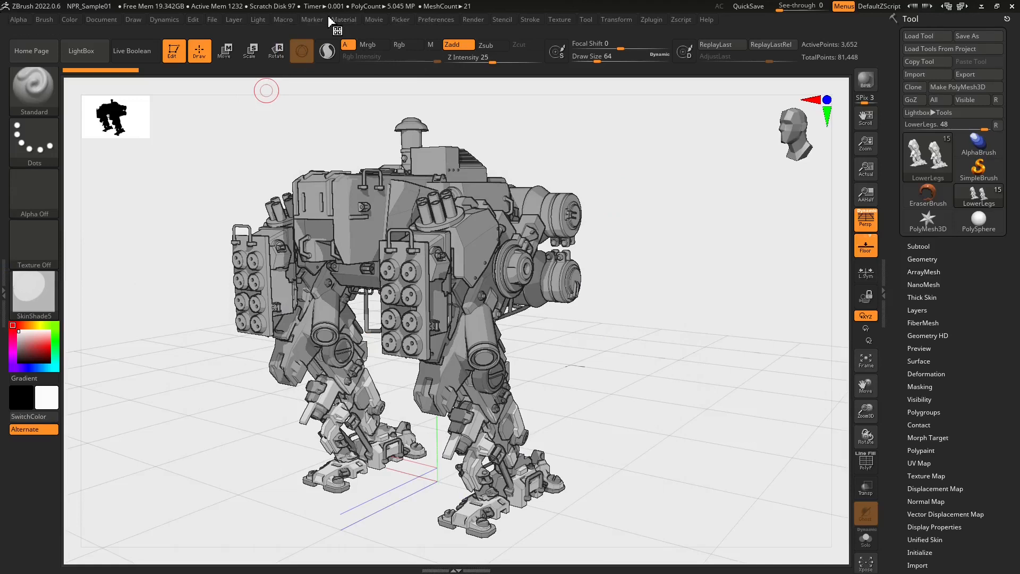
Raise the light intensity and adjust its distance, then show the light colour choices.
click(257, 19)
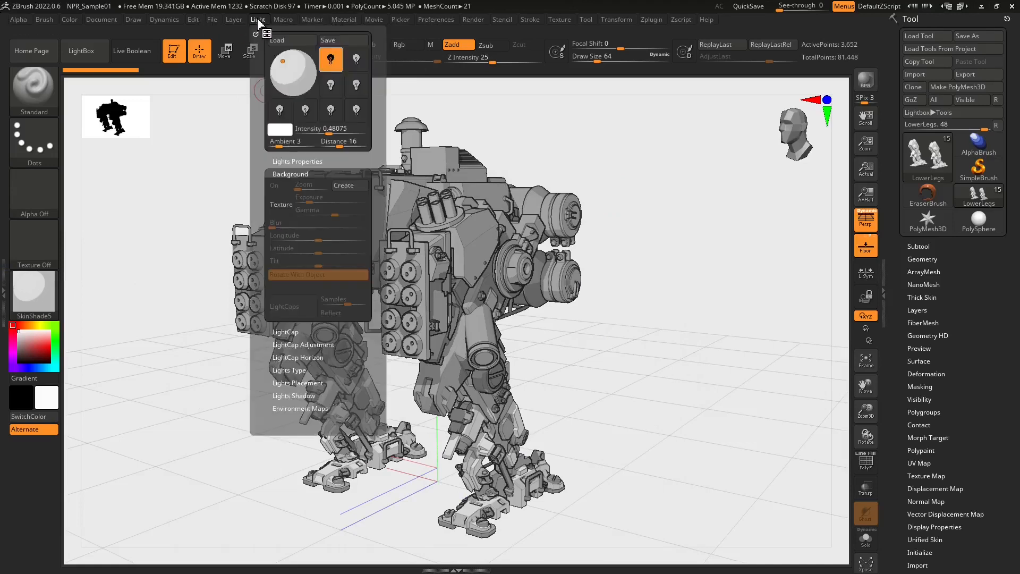
drag(335, 128, 303, 128)
text(90)
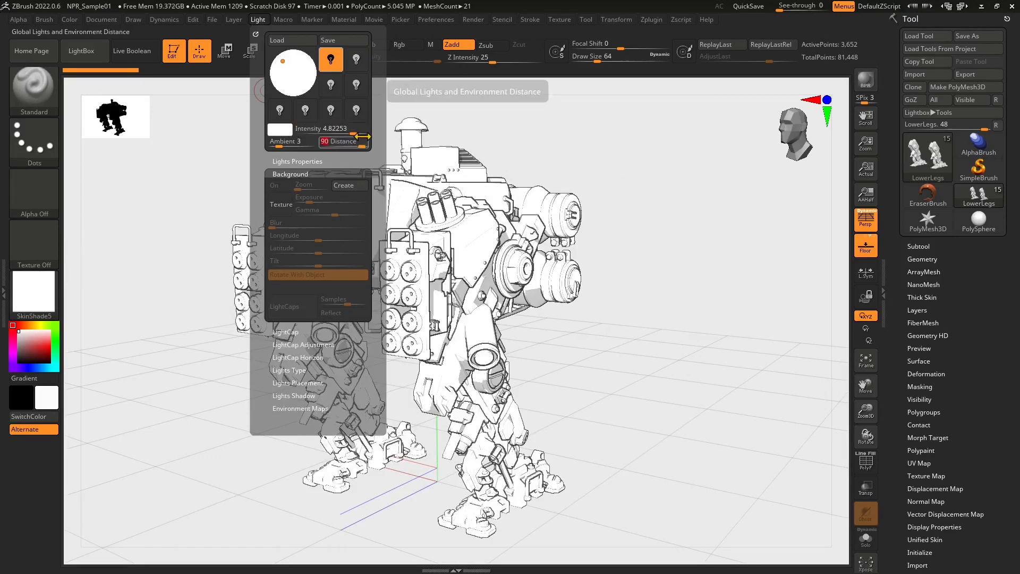
drag(352, 141, 315, 142)
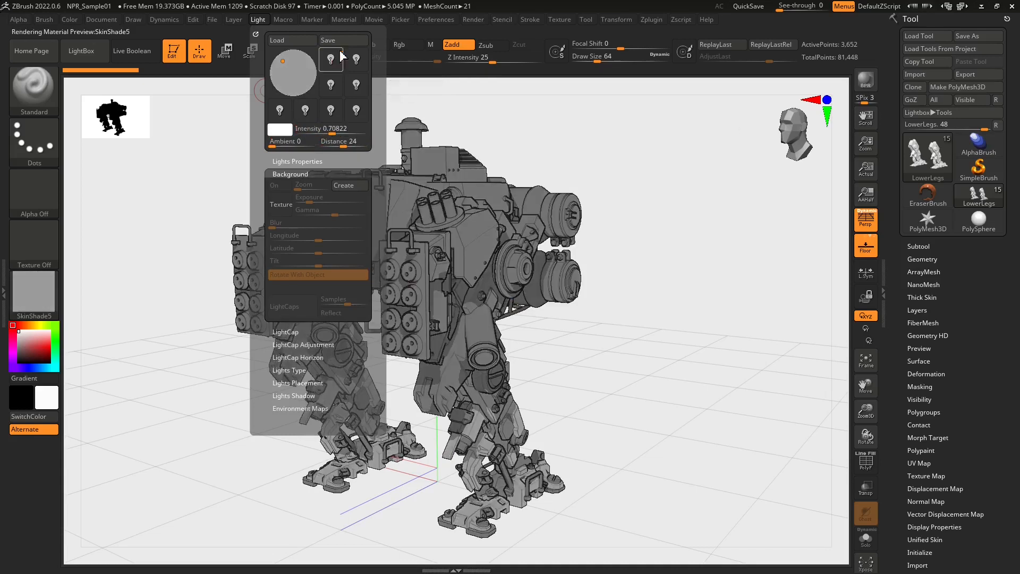
mouse_move(331, 85)
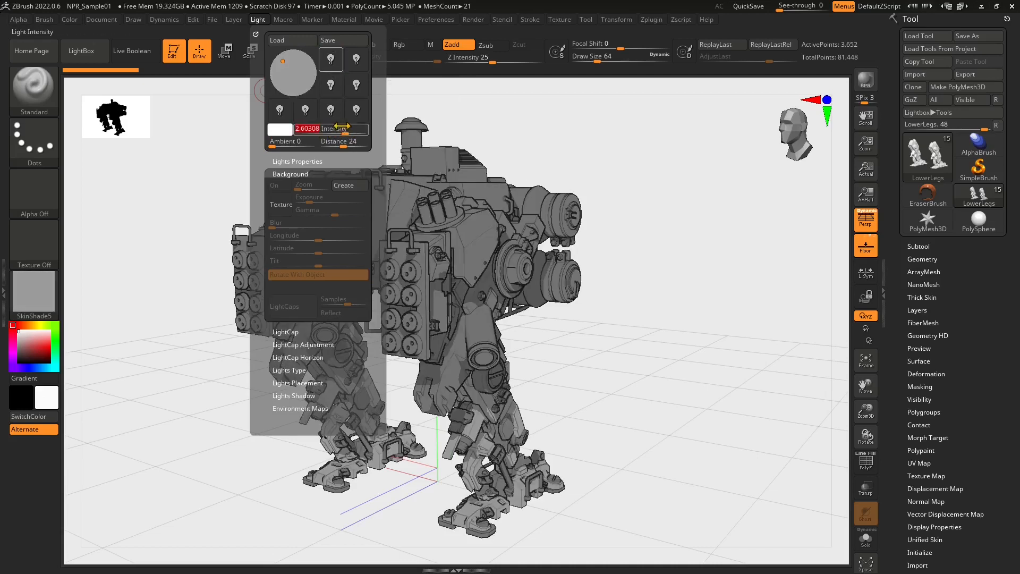
click(331, 60)
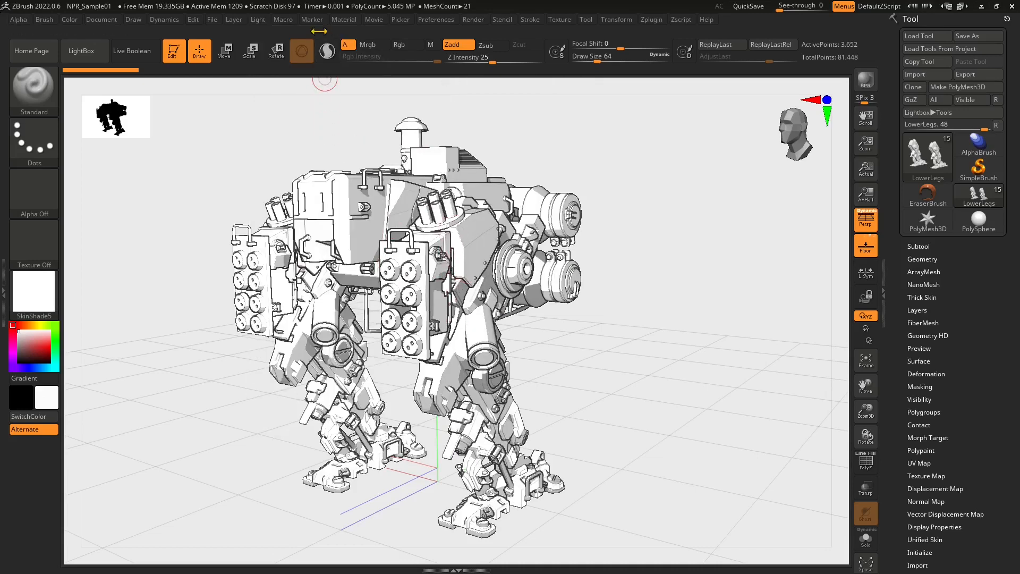
click(257, 19)
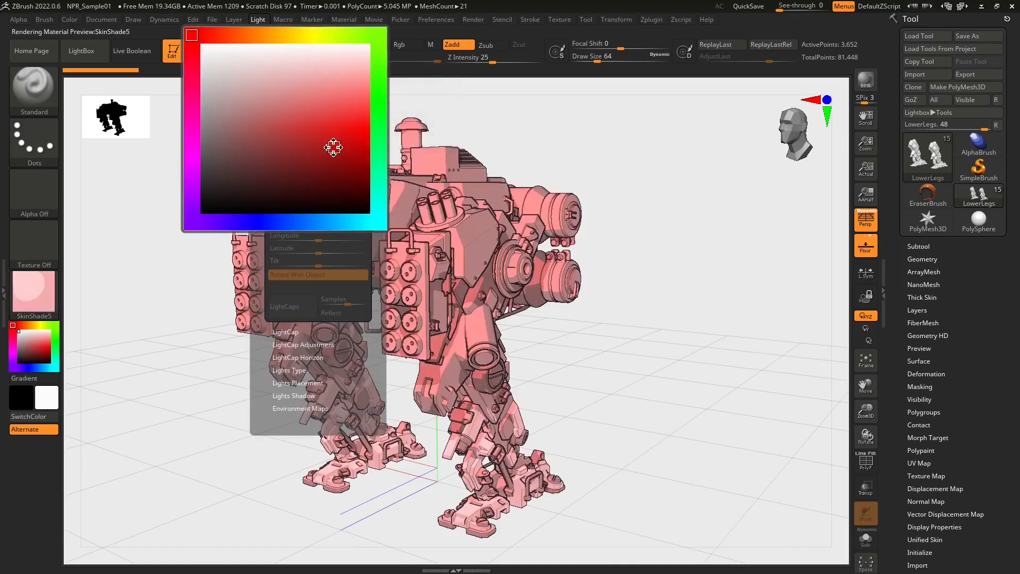
Try green and magenta light tints, then restore the light colour to white.
click(338, 180)
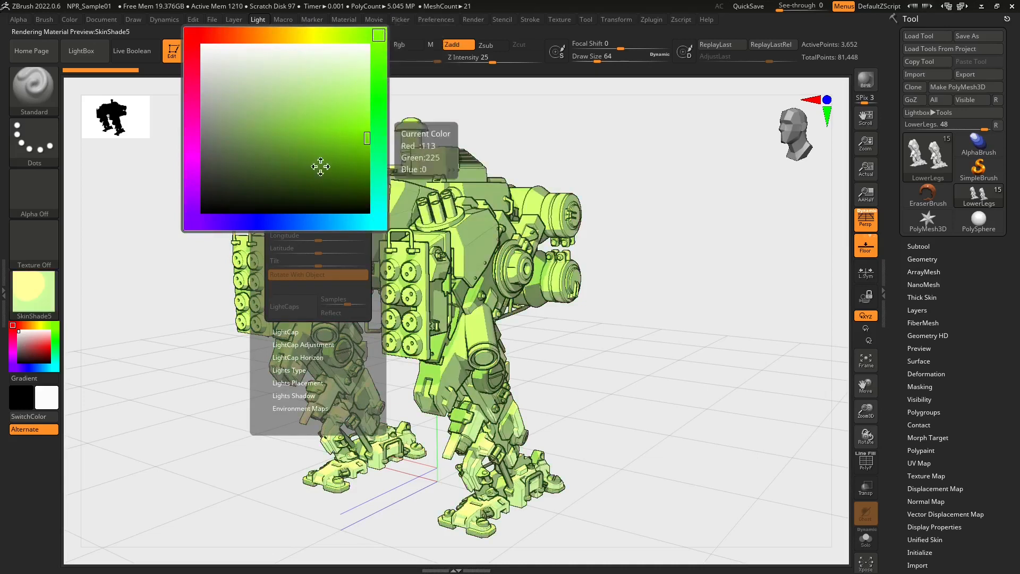
click(285, 223)
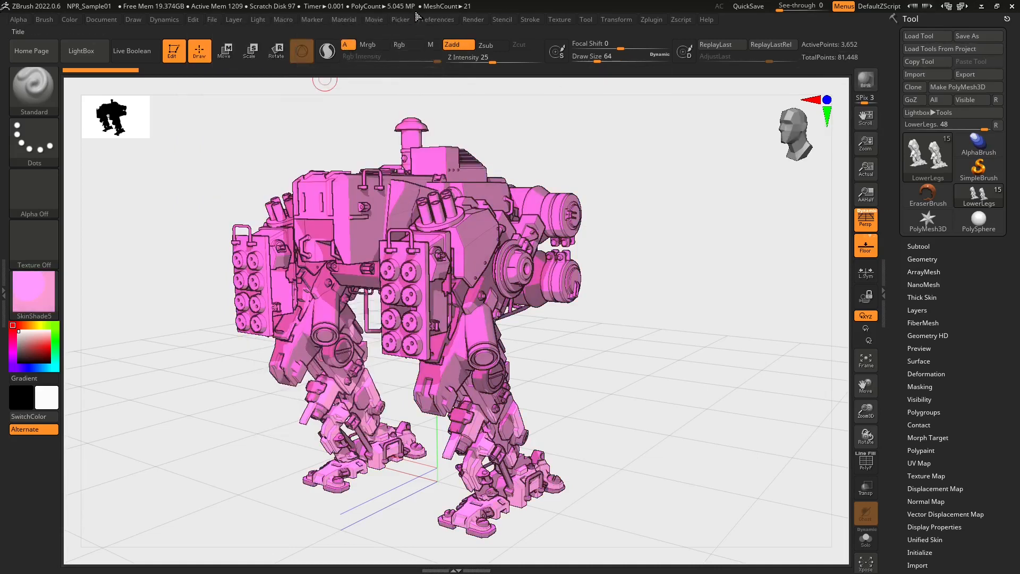
click(257, 19)
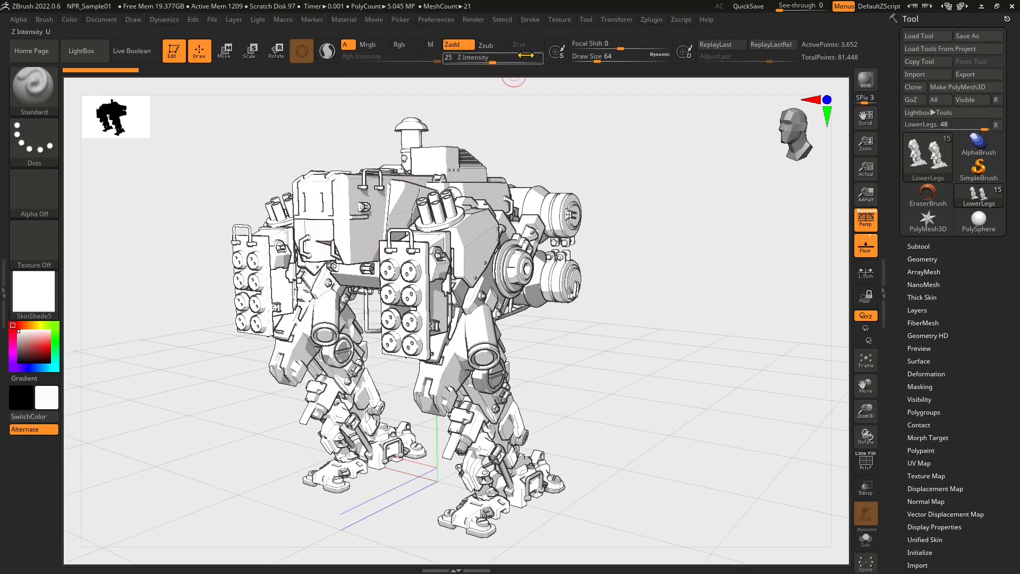
Adjust the Render fade settings so the outline effect fades and the mech shades green.
click(473, 19)
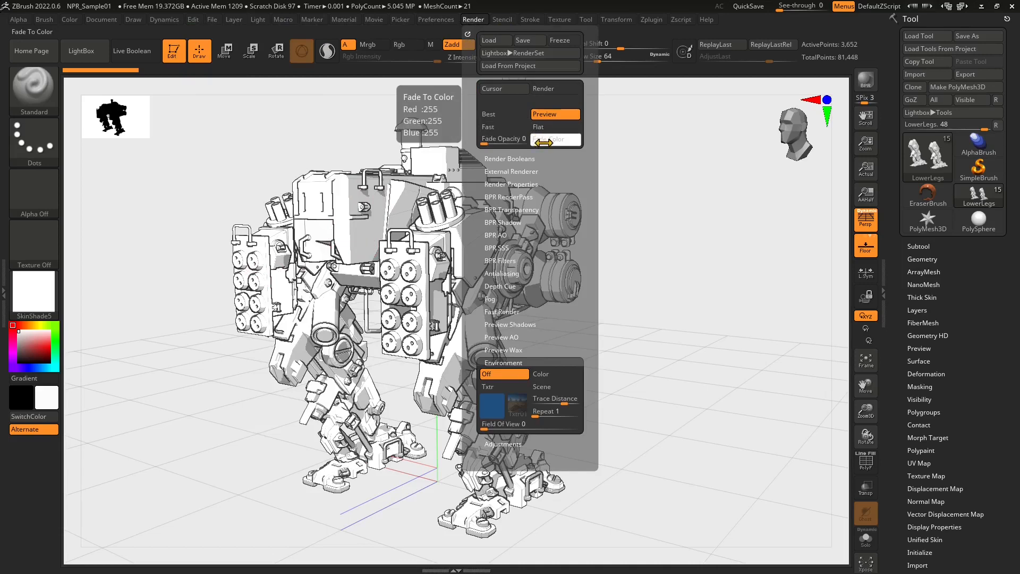
click(555, 139)
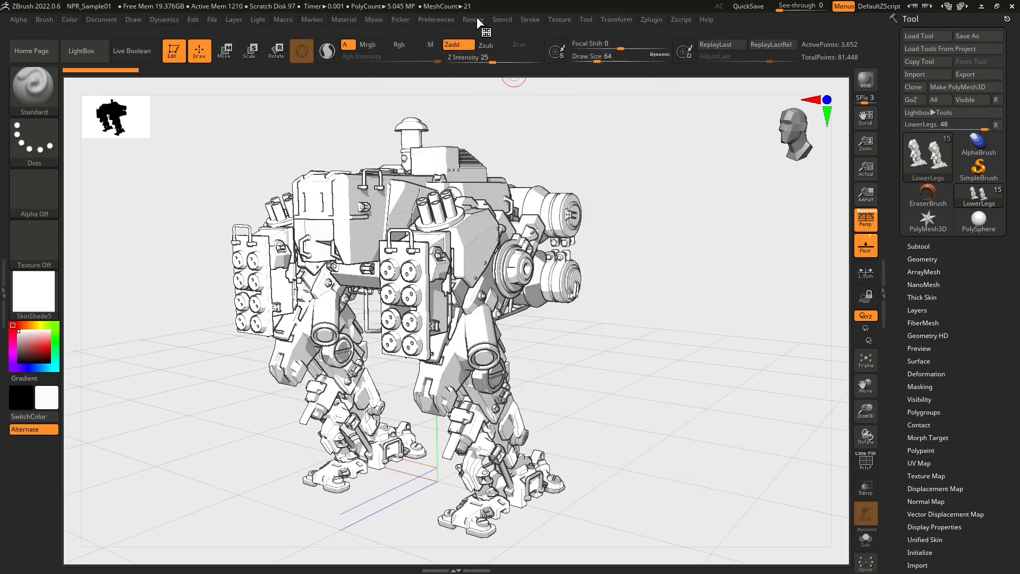
click(475, 19)
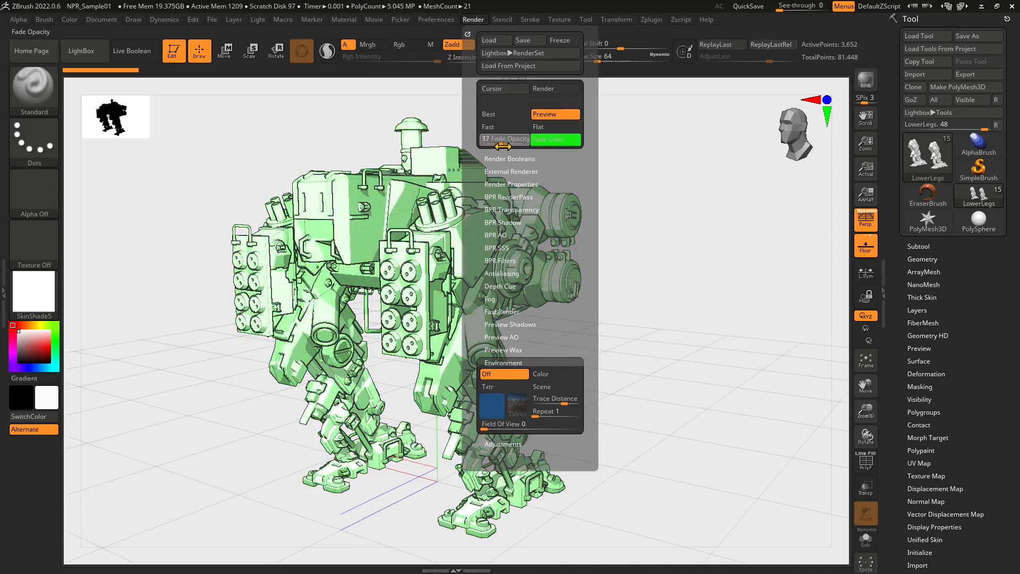
drag(504, 138, 528, 138)
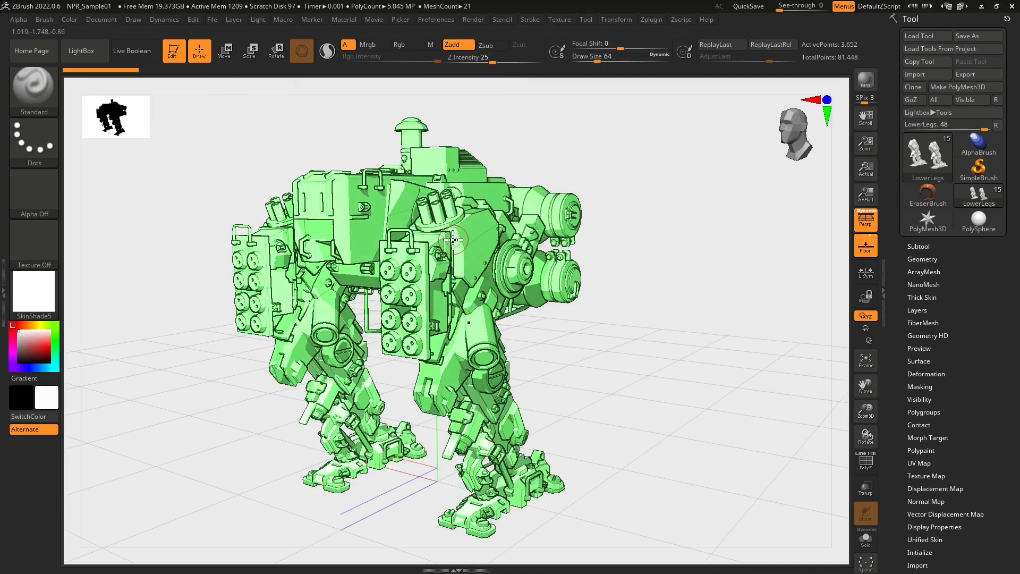
Load the QuickHeavyLoadMech.ZPR sample project from LightBox.
click(81, 50)
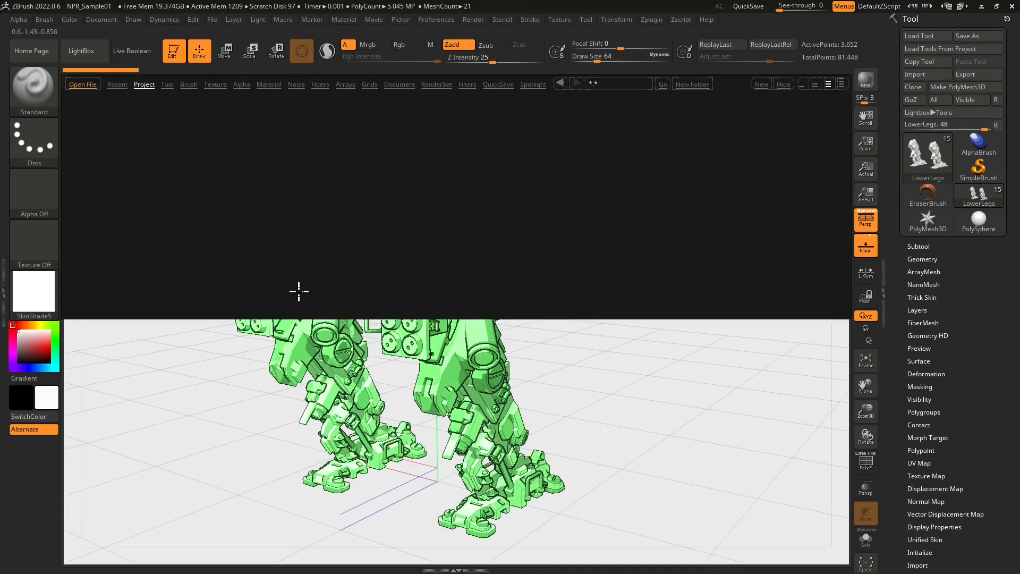
click(143, 84)
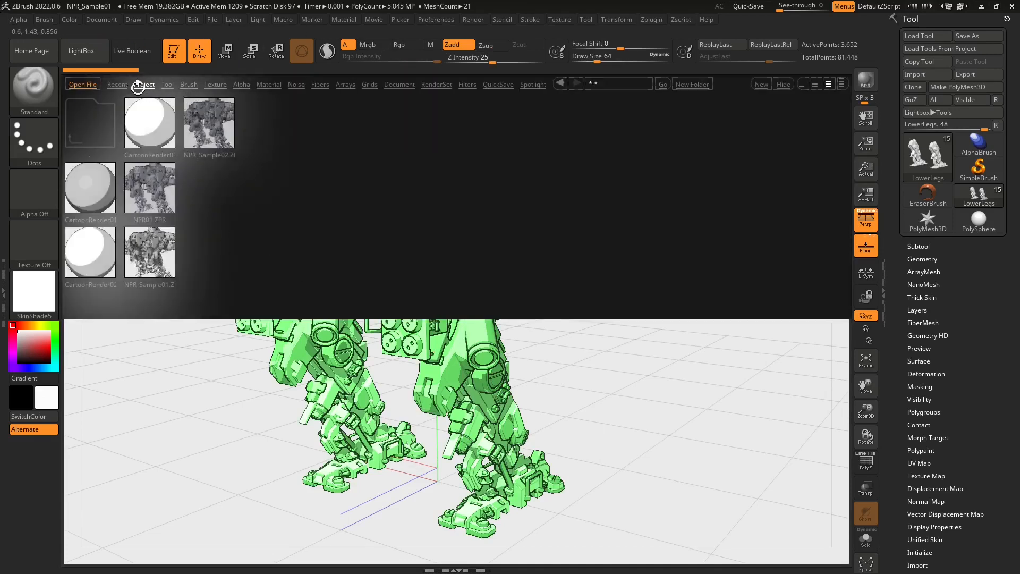
click(143, 84)
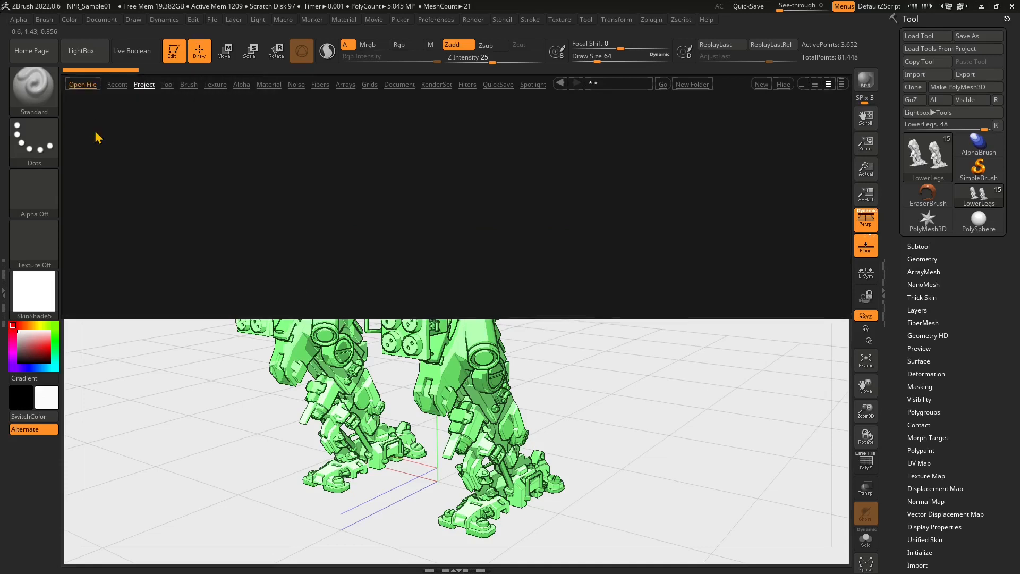
click(145, 84)
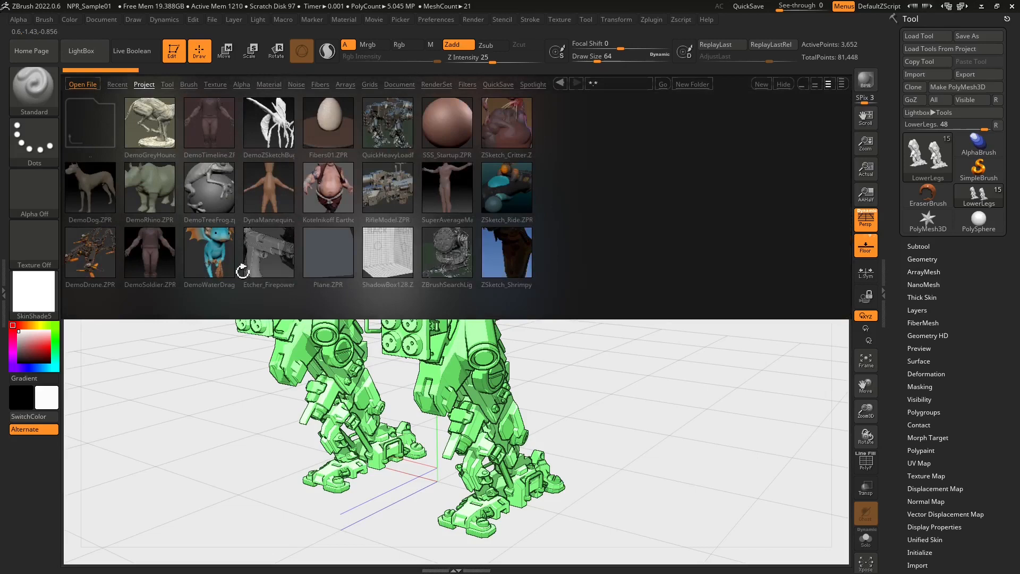
click(387, 123)
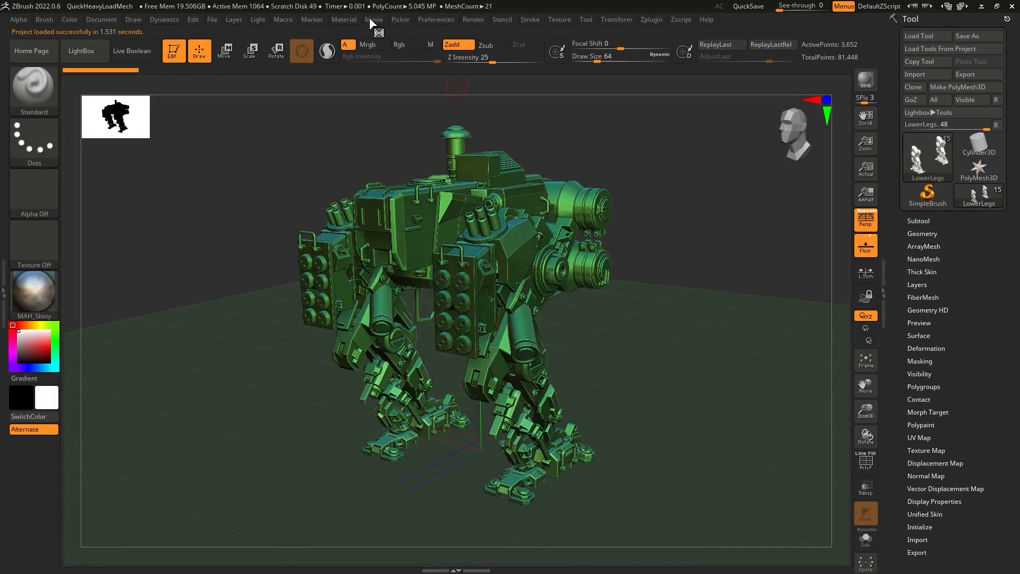
Set the Render Fade Opacity to 0 so the mech shows grey metallic shading.
click(475, 19)
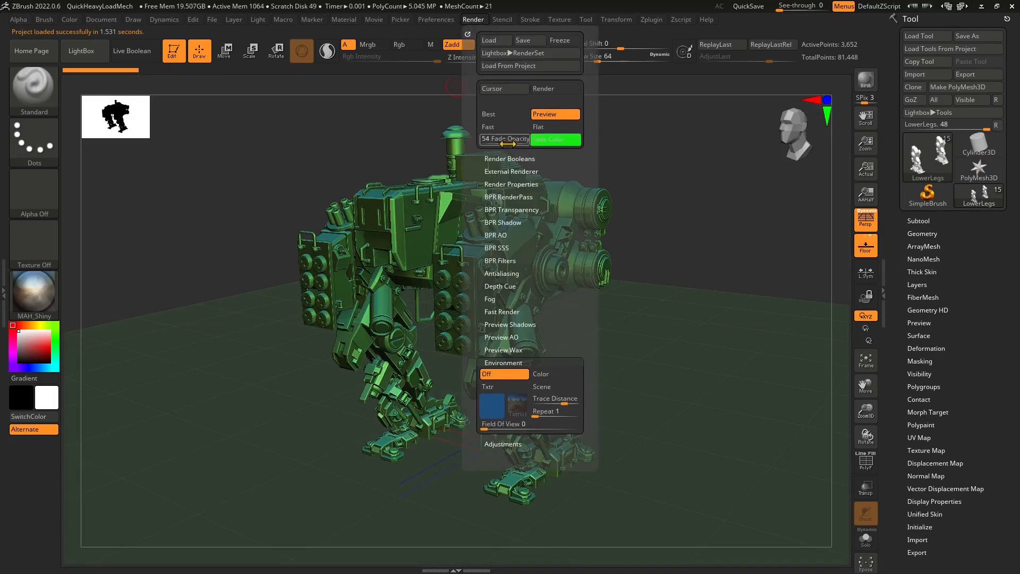
drag(533, 138, 482, 138)
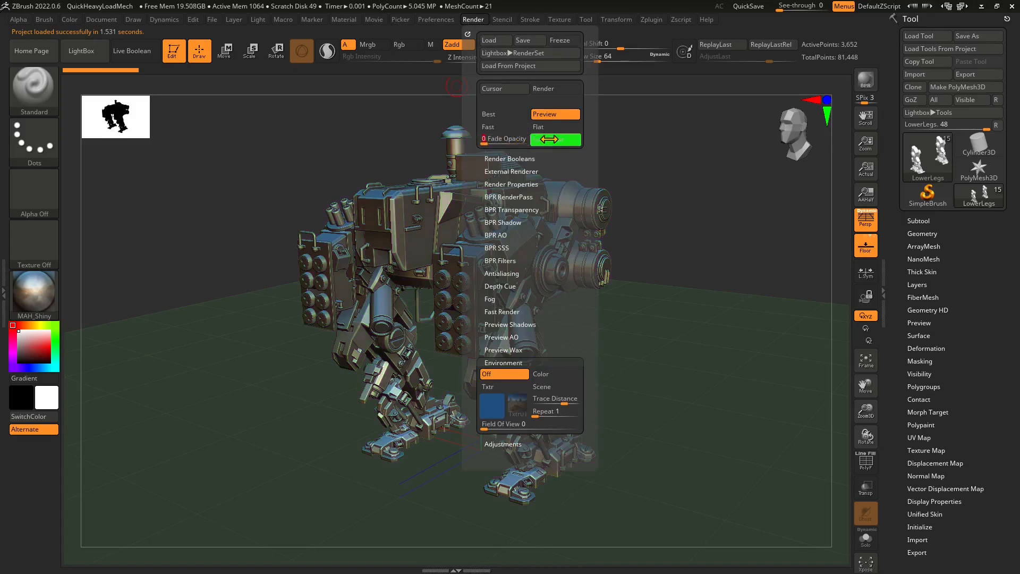
click(378, 295)
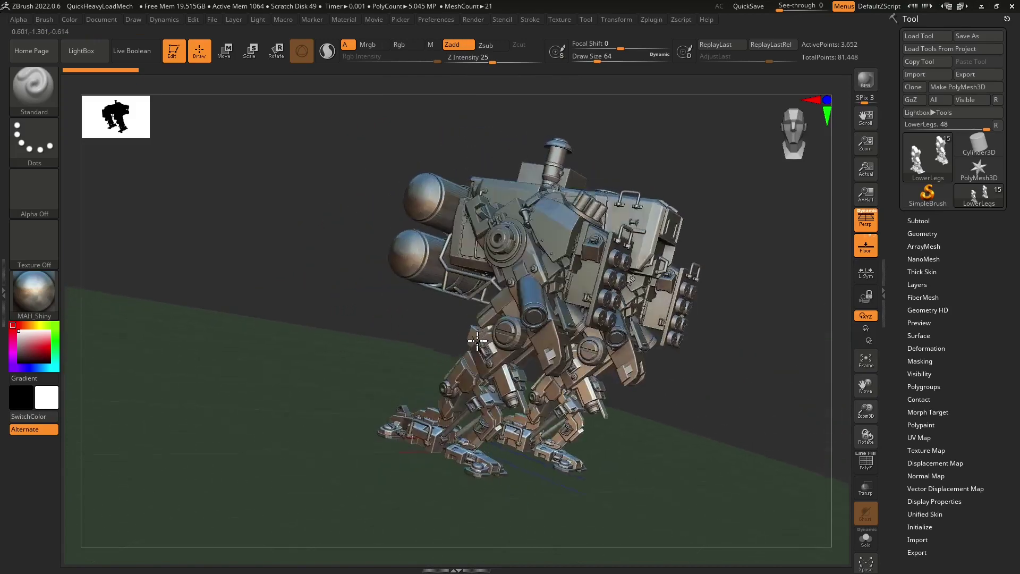
Orbit the mech to inspect it from behind and the sides, then return to the browser.
drag(477, 340, 414, 350)
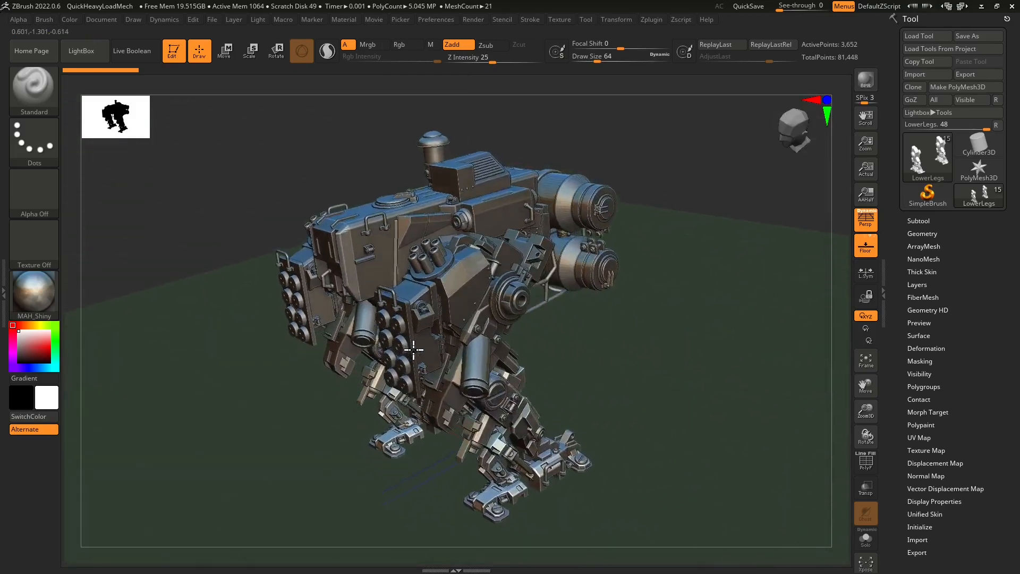
drag(417, 352, 430, 324)
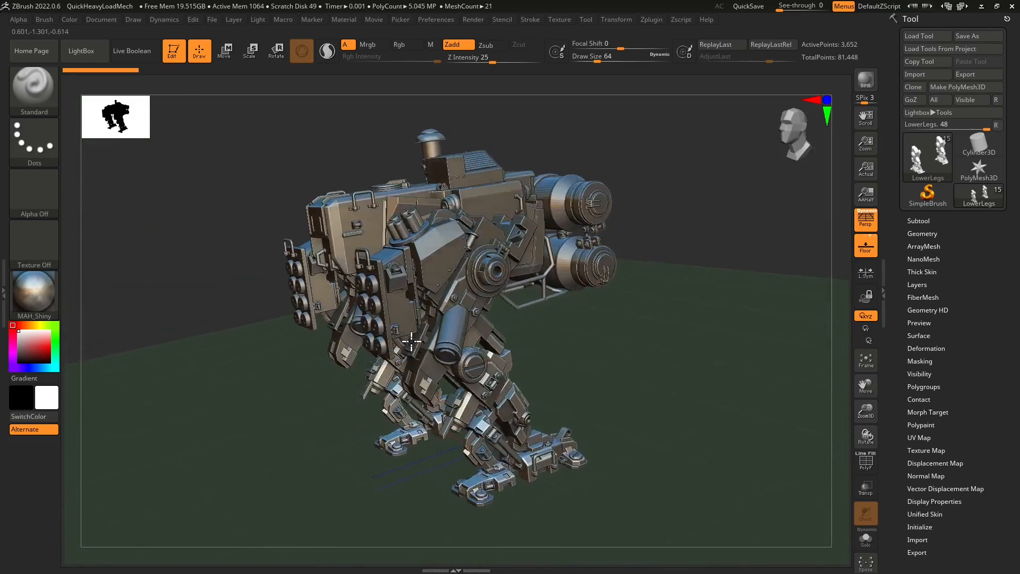
drag(411, 341, 316, 339)
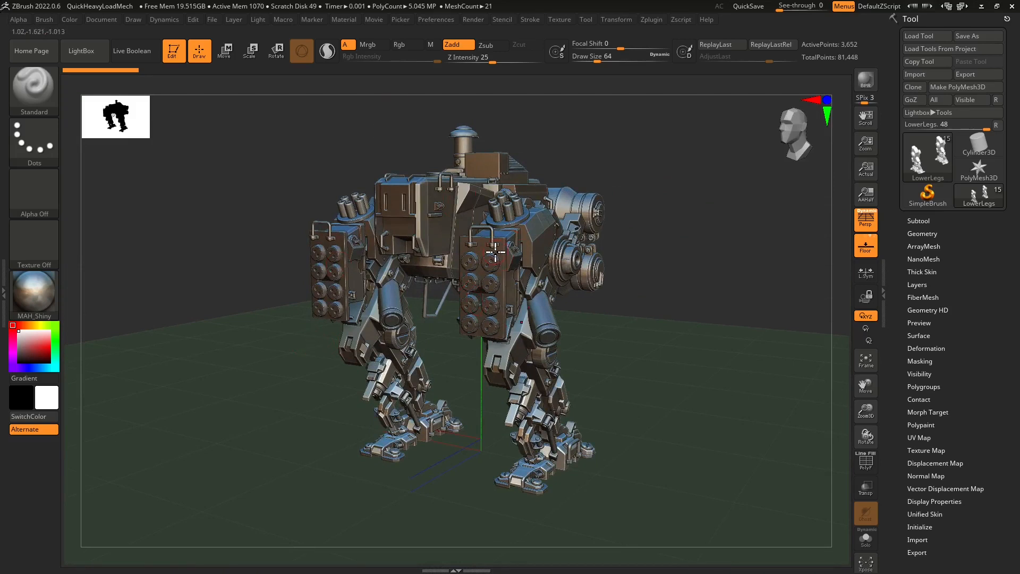
click(865, 80)
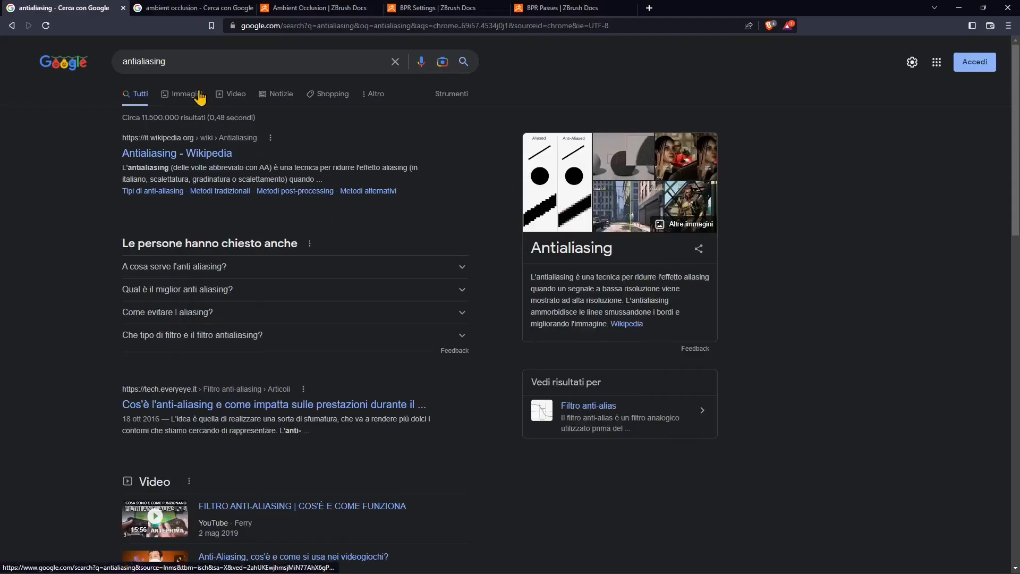
Browse antialiasing image results, then switch to the ambient occlusion search.
click(183, 93)
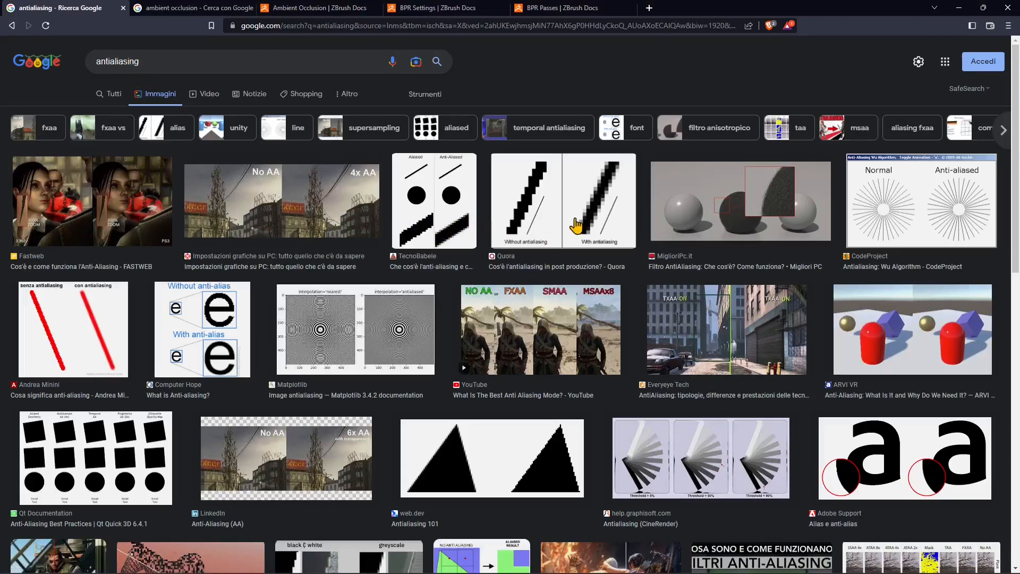
mouse_move(550, 170)
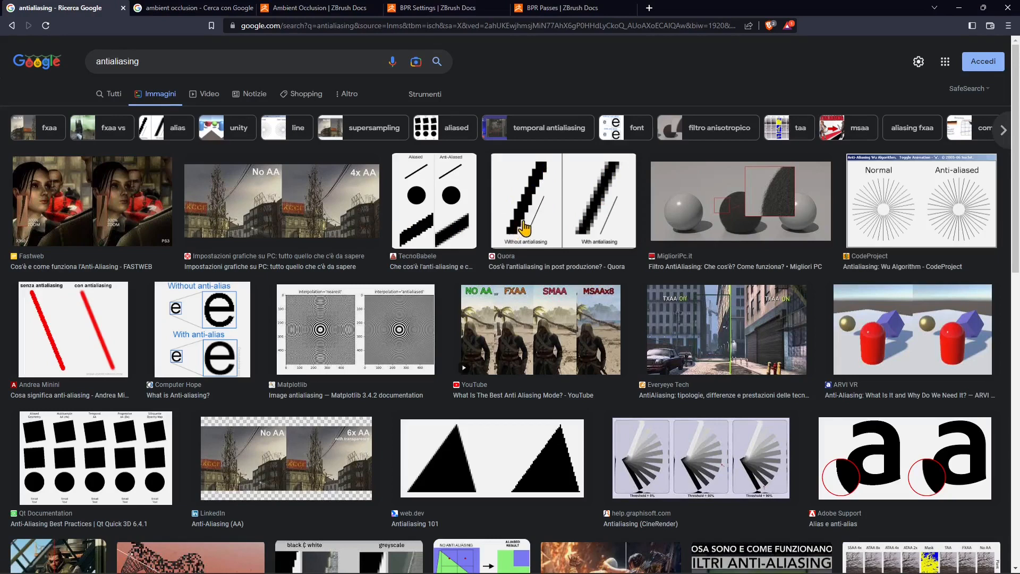
mouse_move(621, 209)
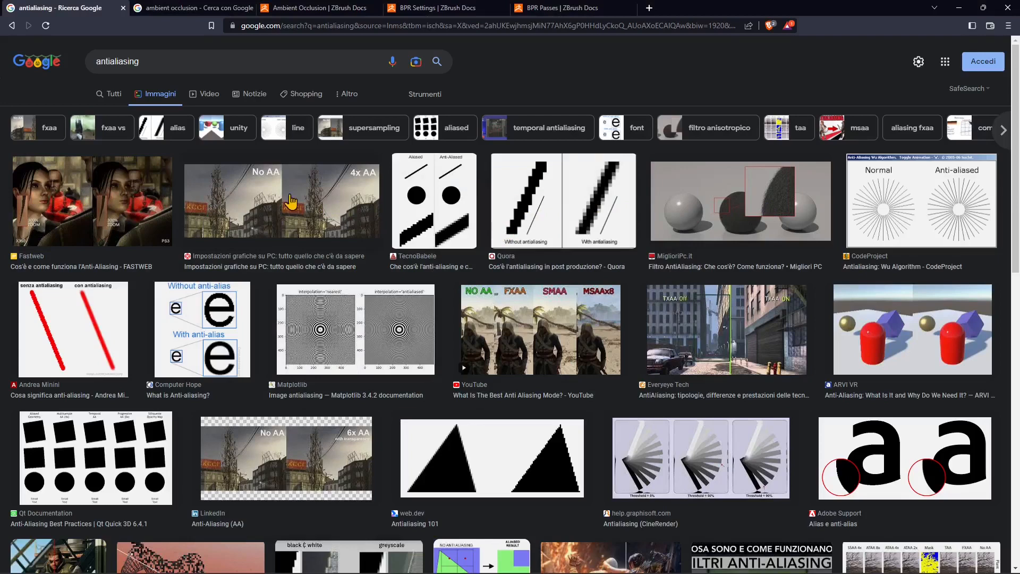
mouse_move(904, 197)
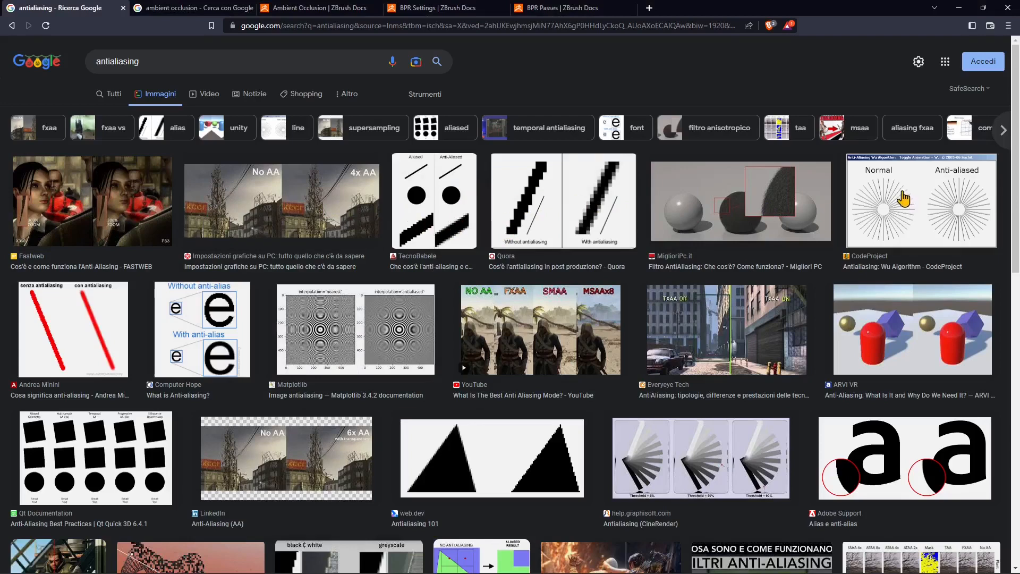
mouse_move(566, 232)
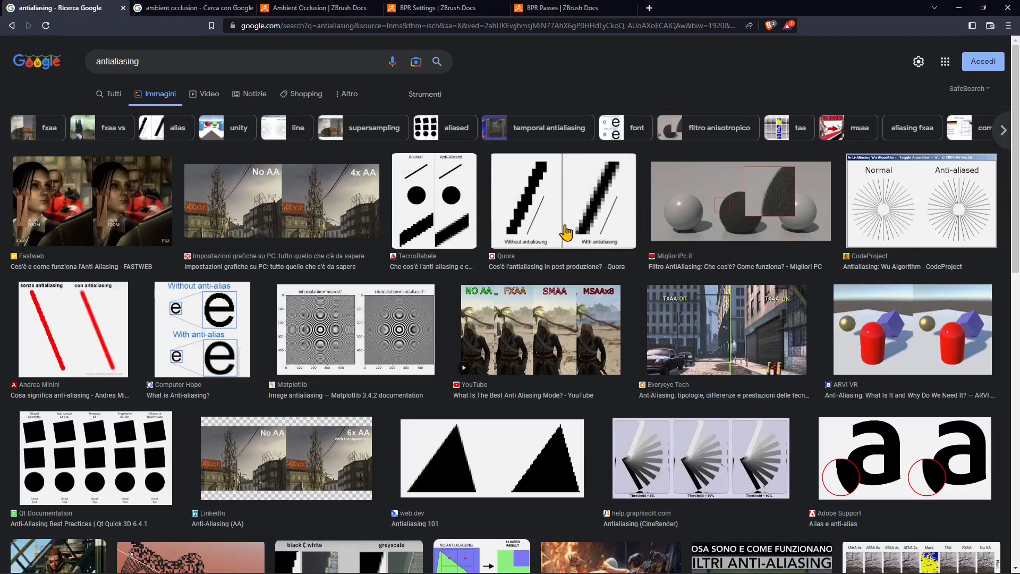
mouse_move(506, 230)
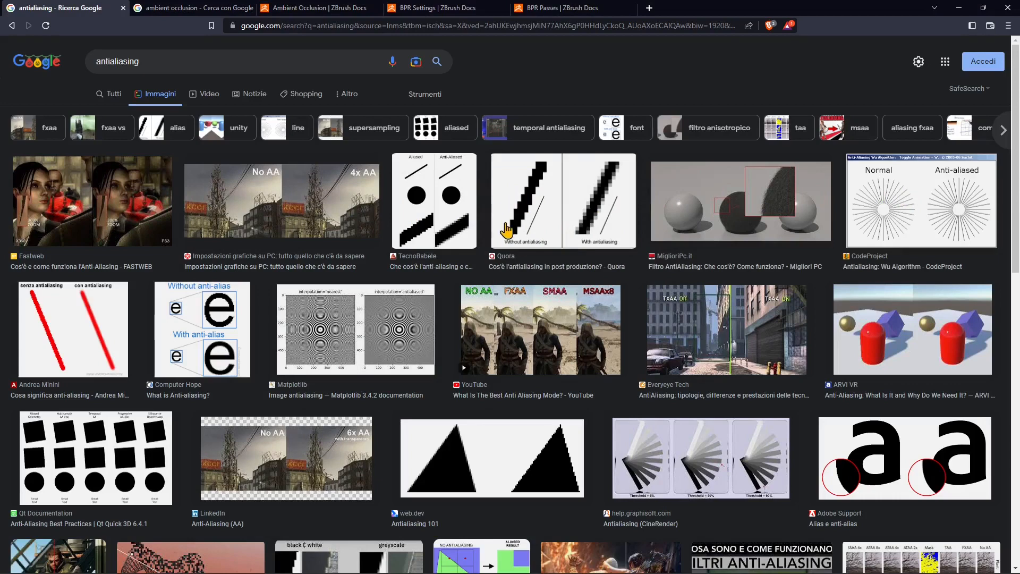
mouse_move(550, 231)
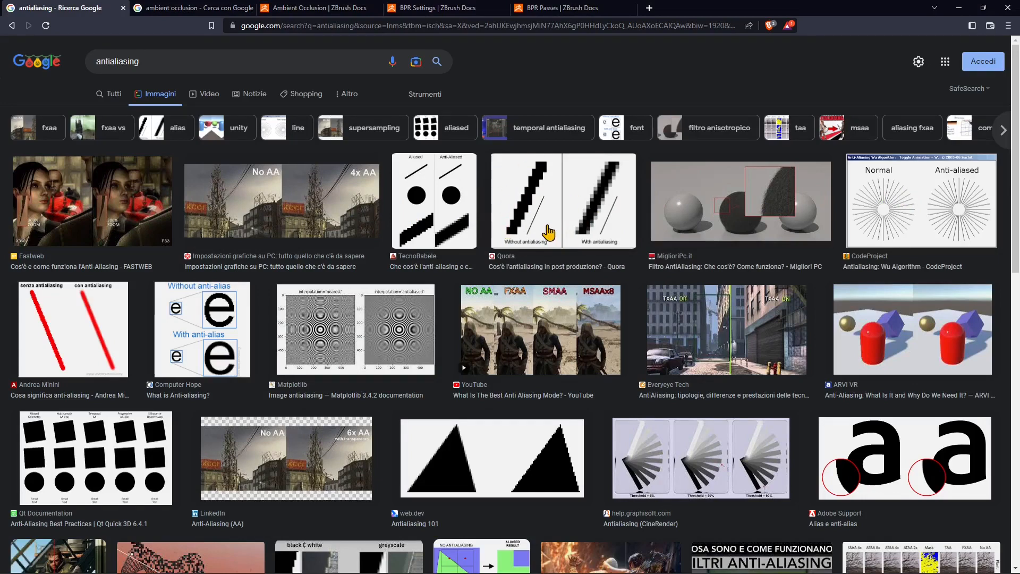
mouse_move(613, 183)
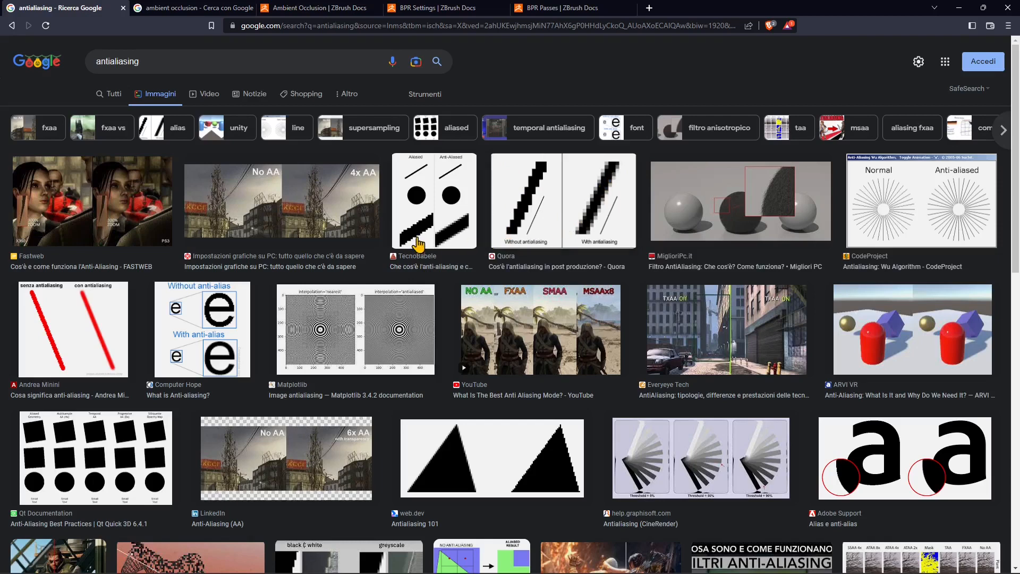
mouse_move(255, 170)
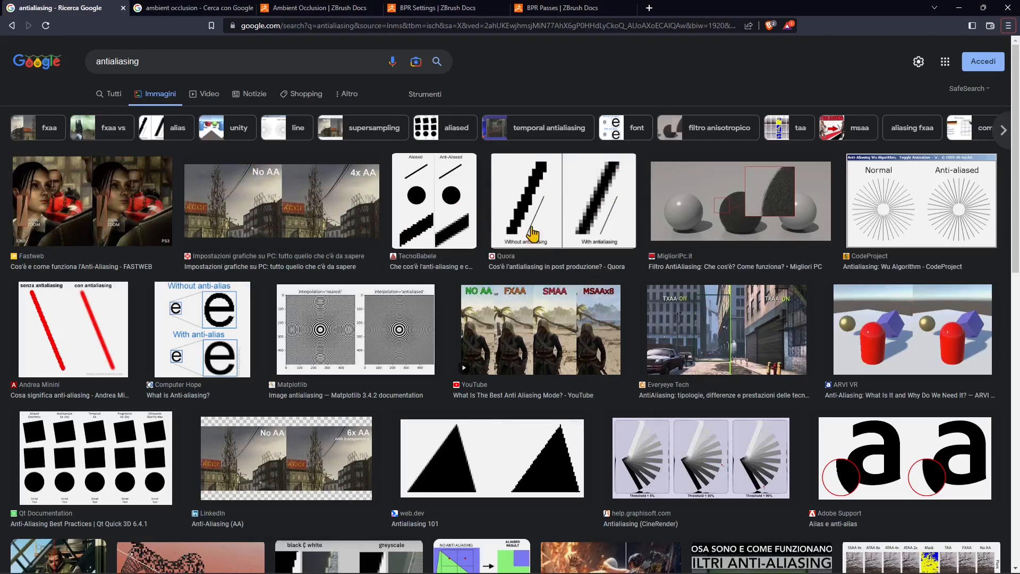
click(186, 9)
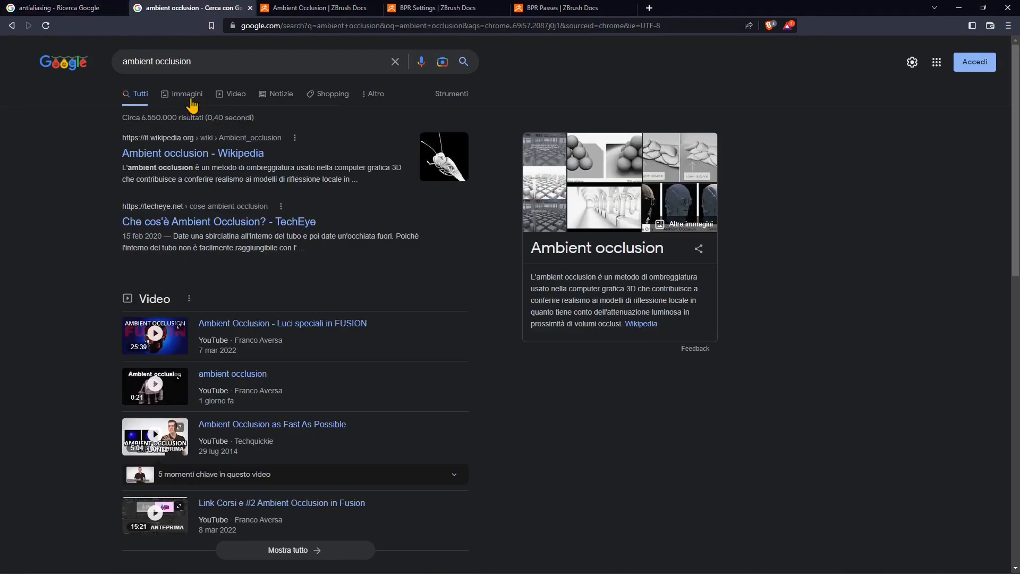
click(186, 93)
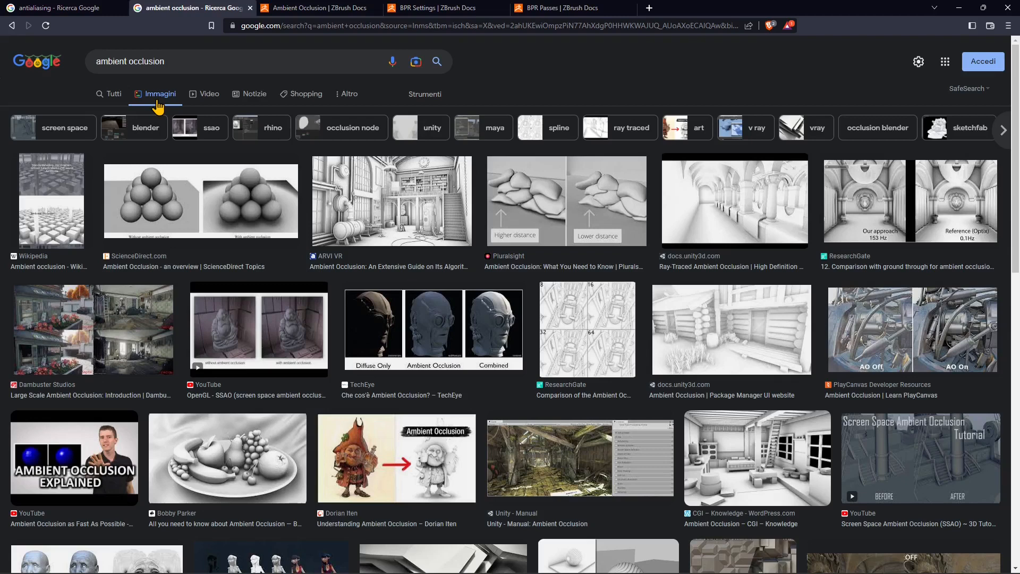
mouse_move(428, 217)
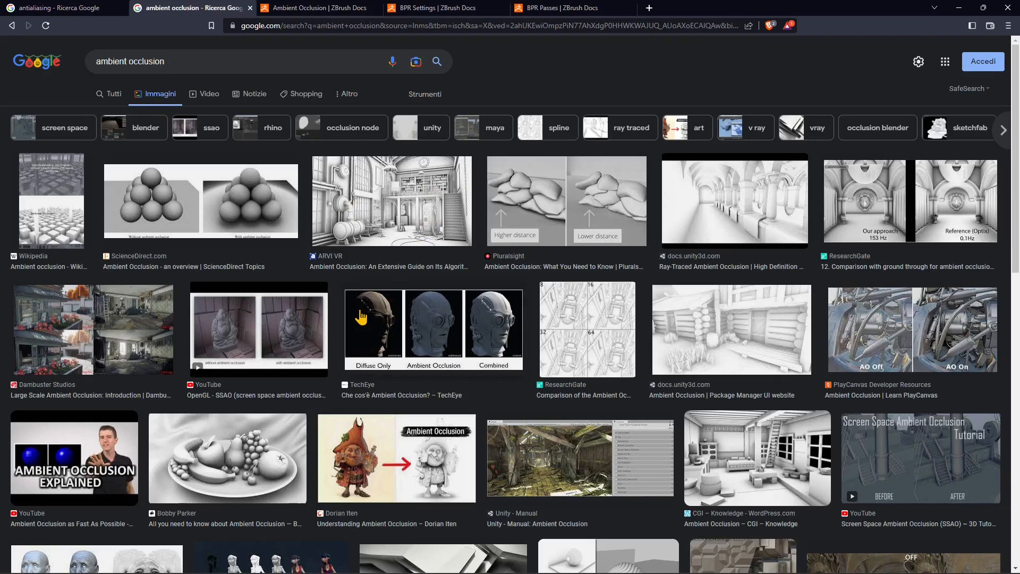
scroll(down, 3)
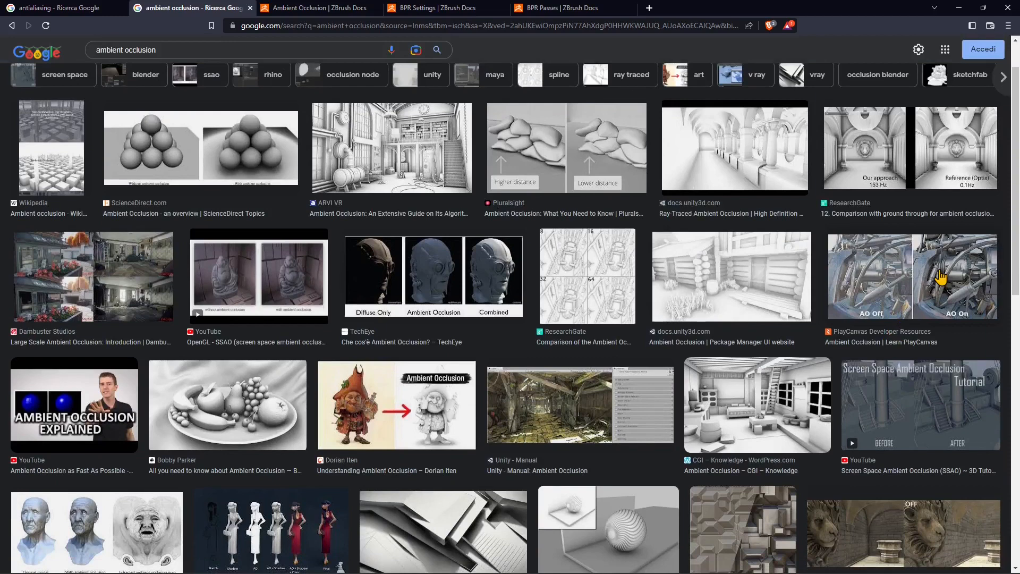
scroll(down, 3)
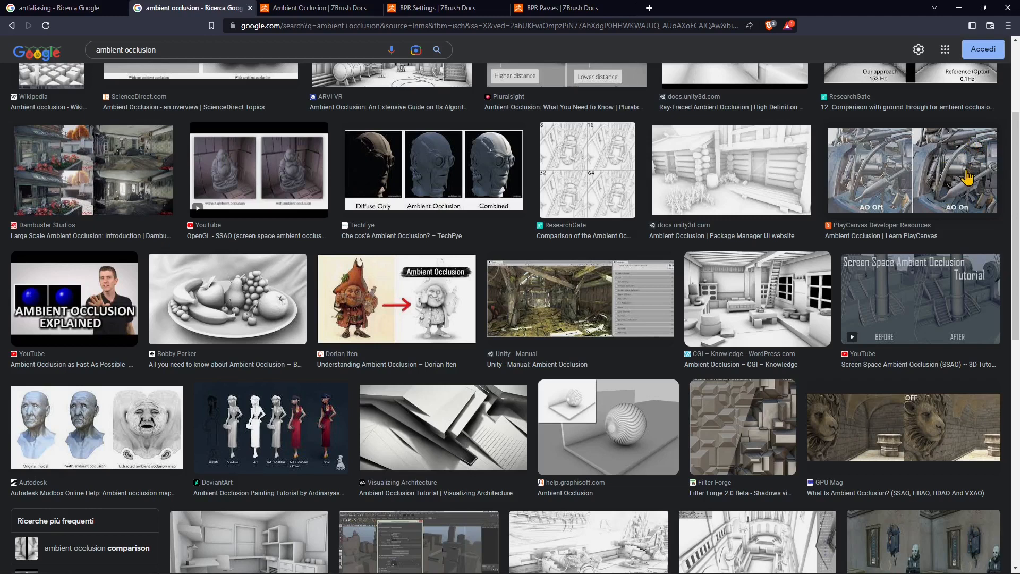
mouse_move(274, 324)
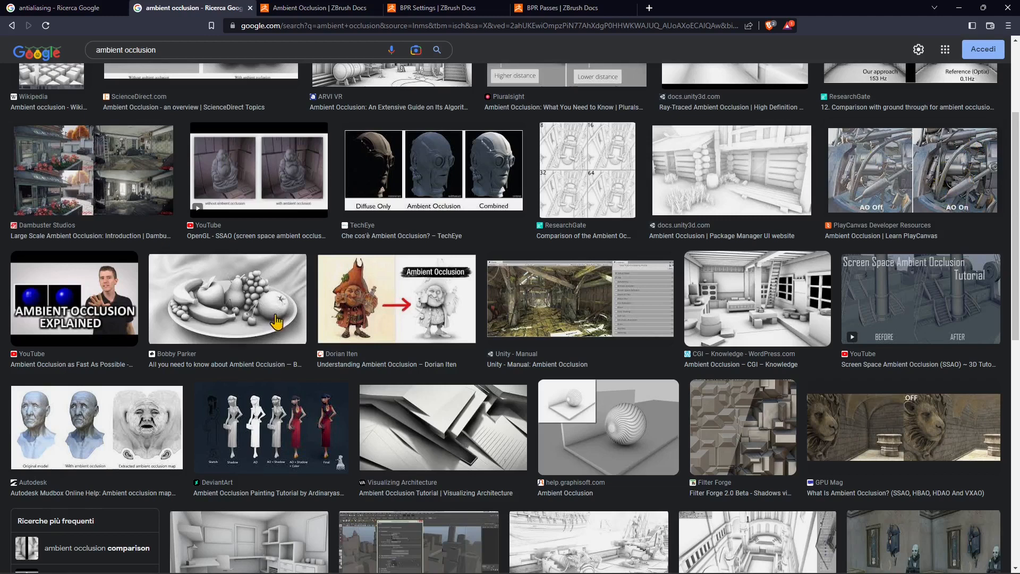
mouse_move(319, 404)
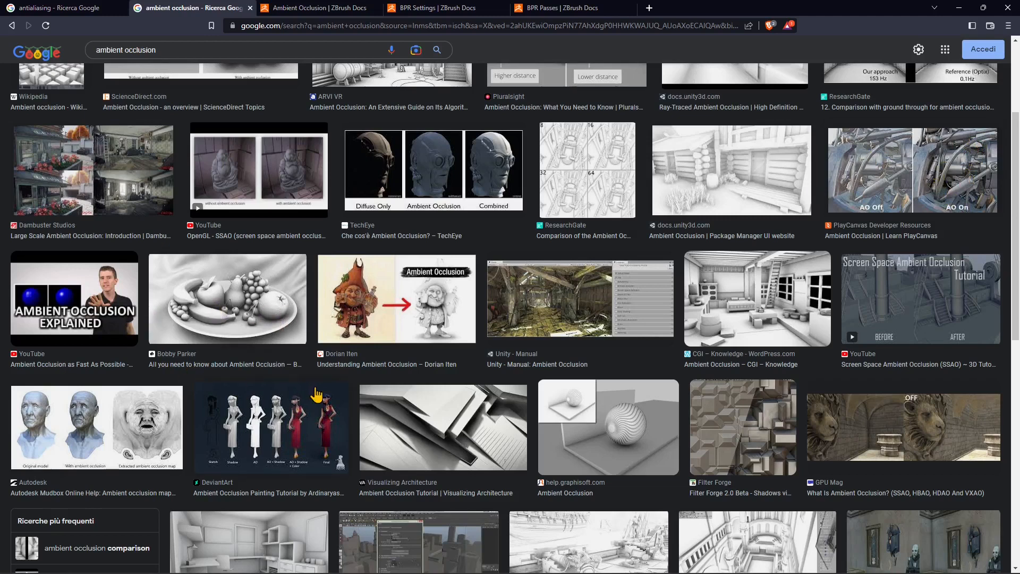
scroll(down, 3)
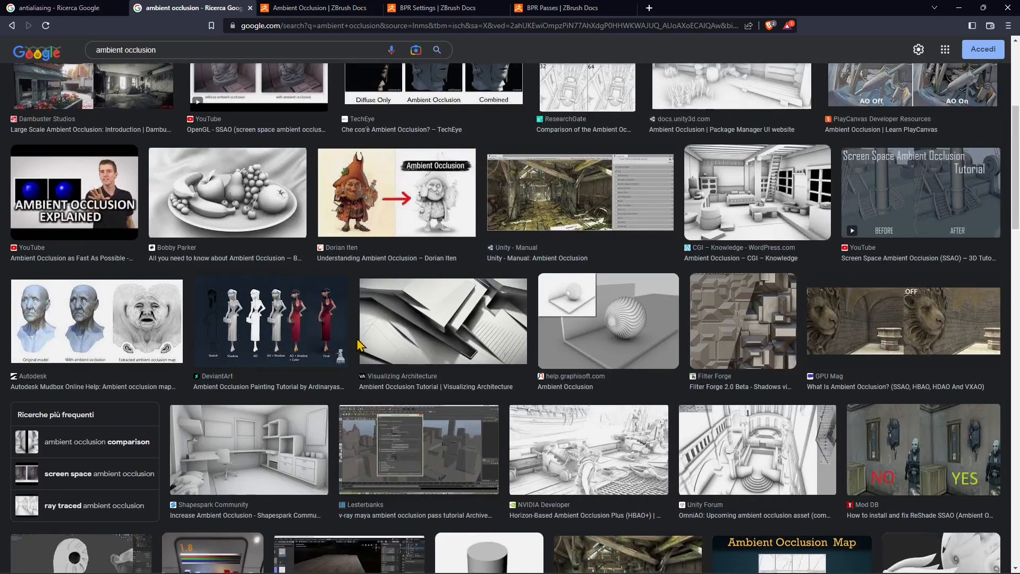
scroll(down, 3)
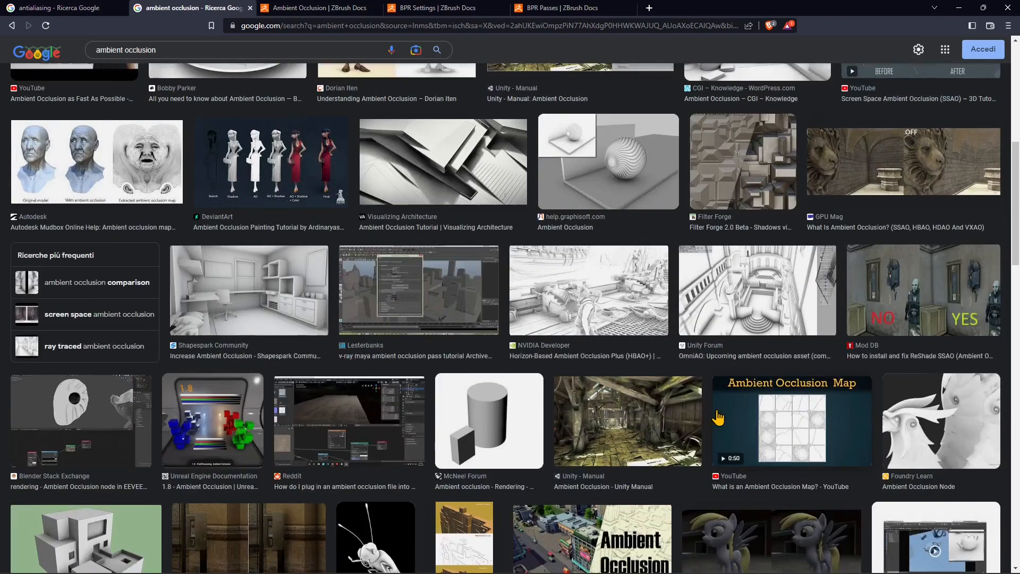
scroll(down, 3)
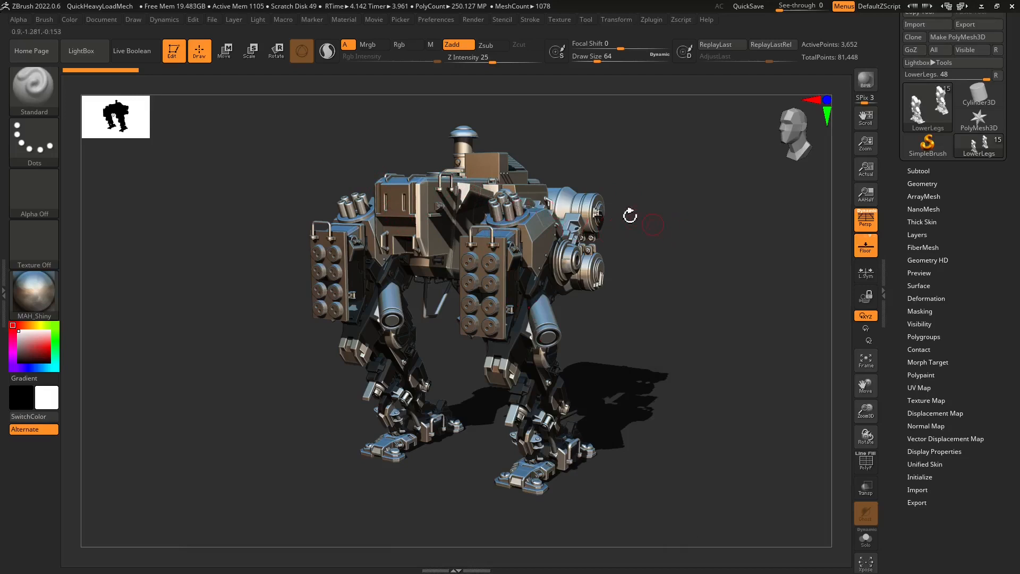
mouse_move(427, 235)
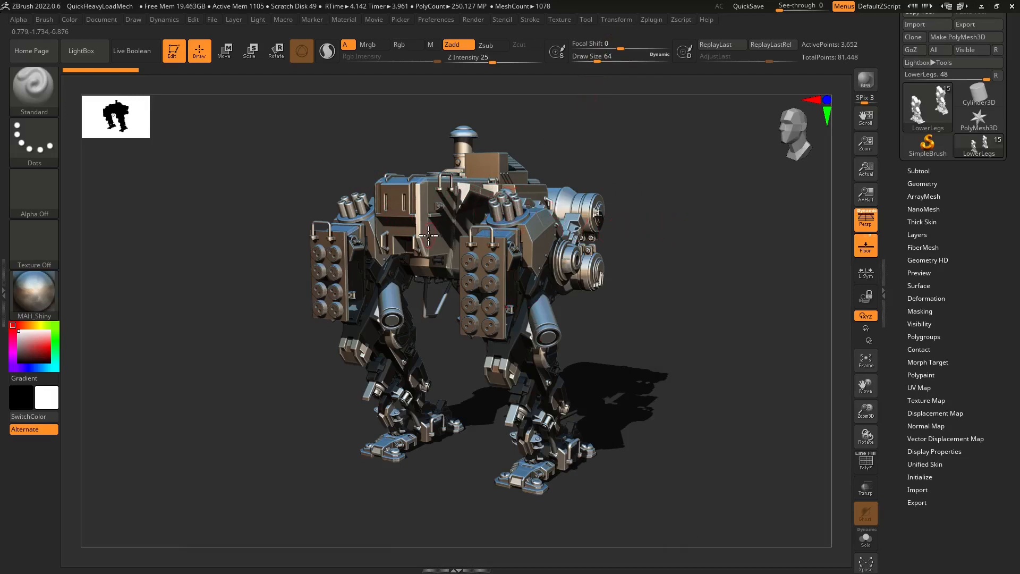
Show the Zplugin menu with the Ambient Occlusion settings.
click(650, 19)
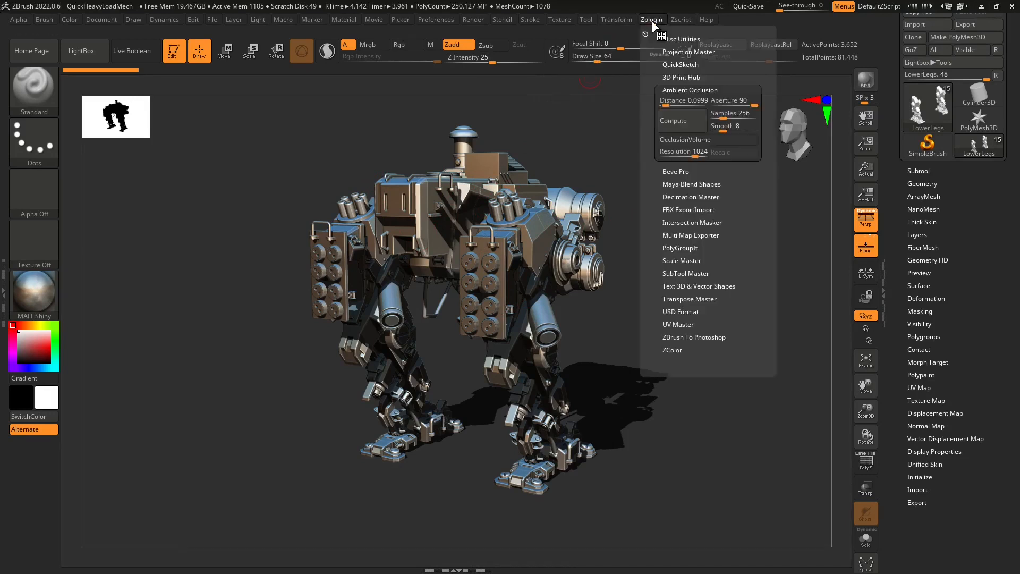
mouse_move(647, 33)
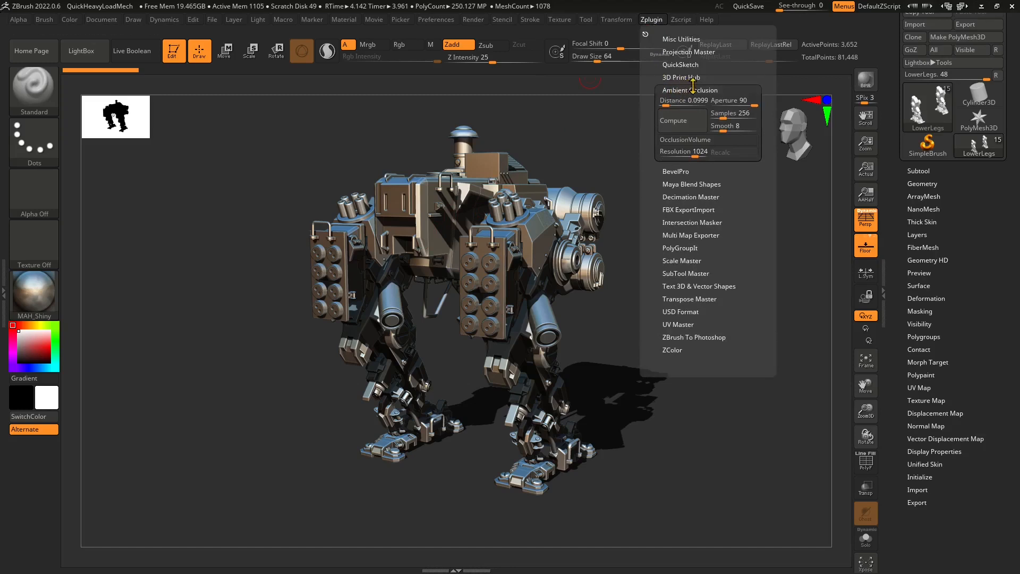
mouse_move(729, 100)
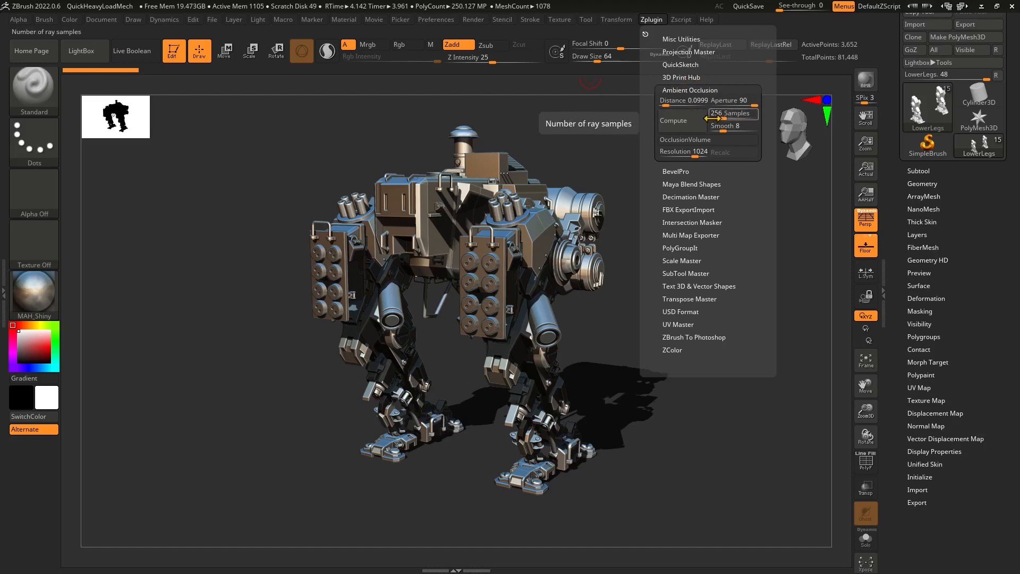
mouse_move(681, 128)
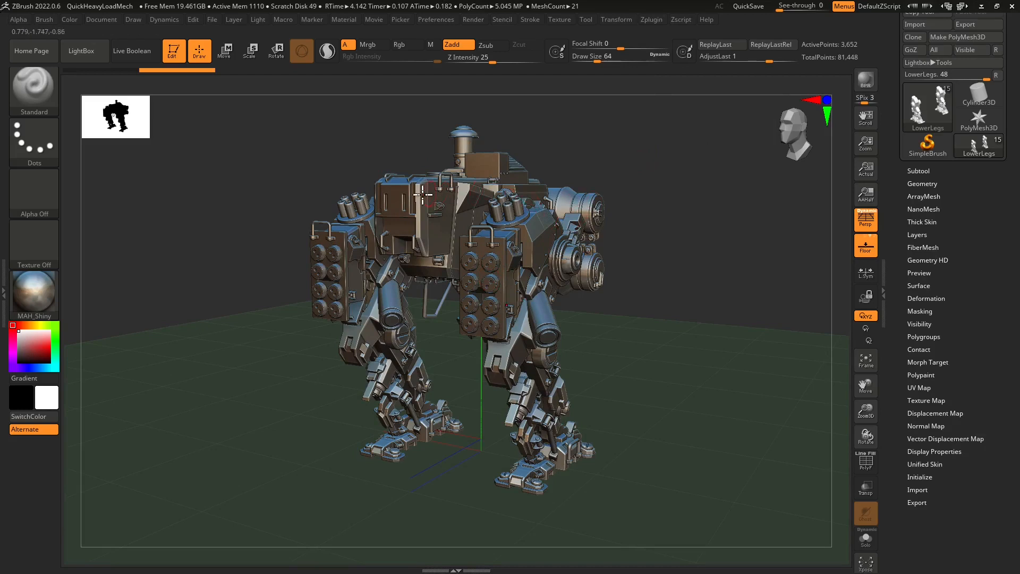
Close the plugin menu and show the LightBox project library.
click(652, 19)
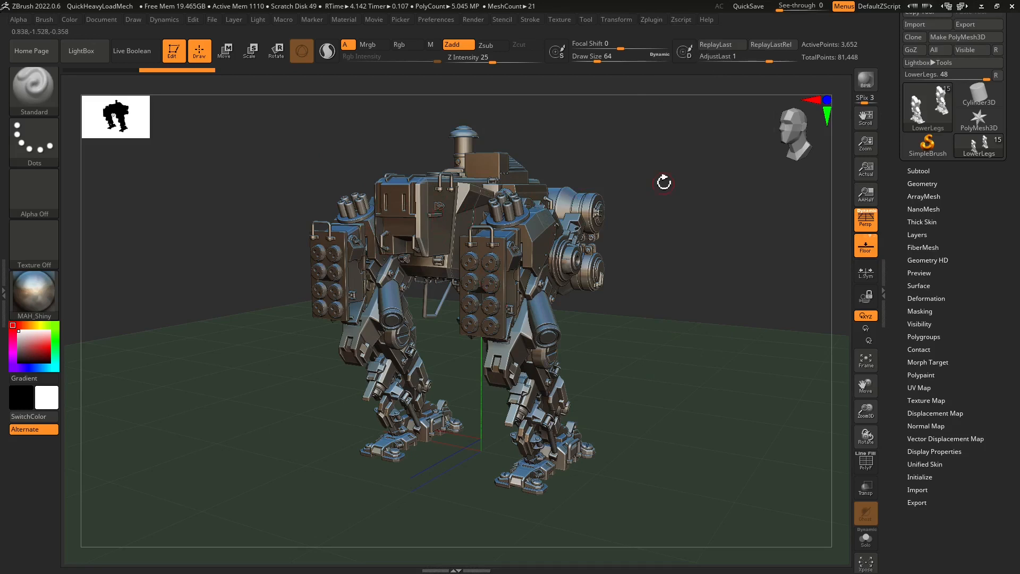
mouse_move(85, 50)
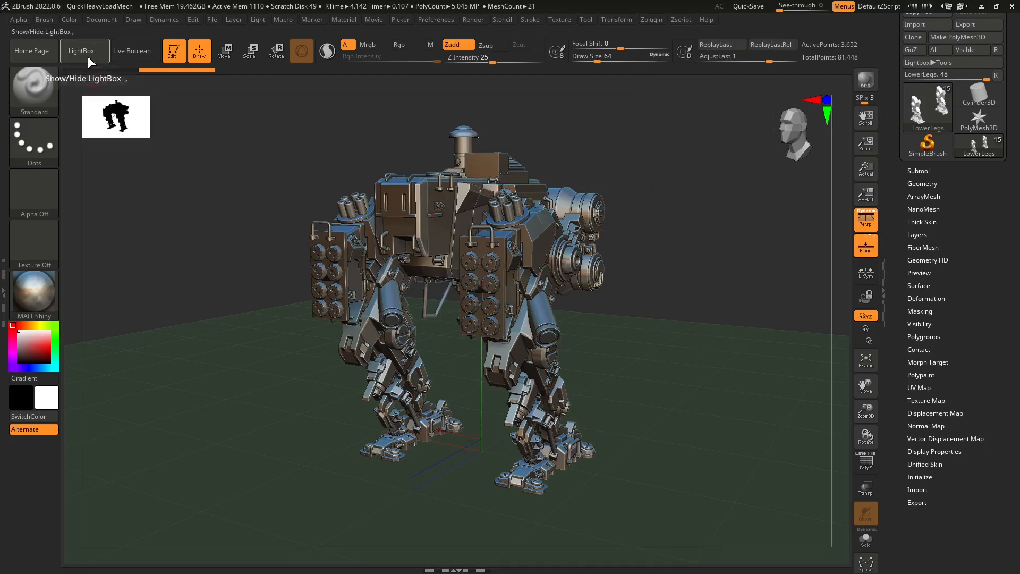
click(81, 50)
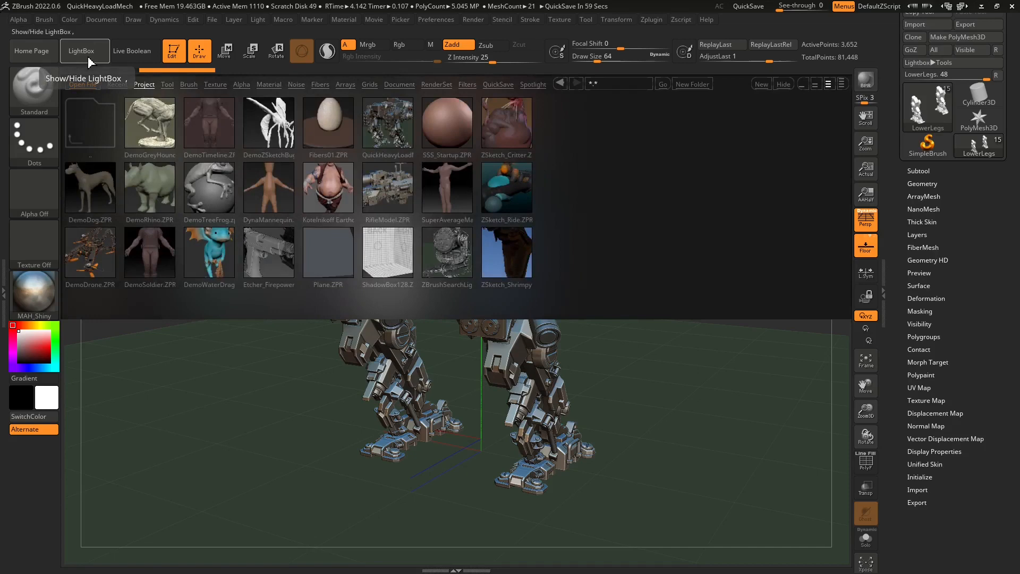
Load DemoRhino.ZPR discarding mech changes, subdivide its mesh to 228,966 points, and reopen LightBox.
double_click(149, 187)
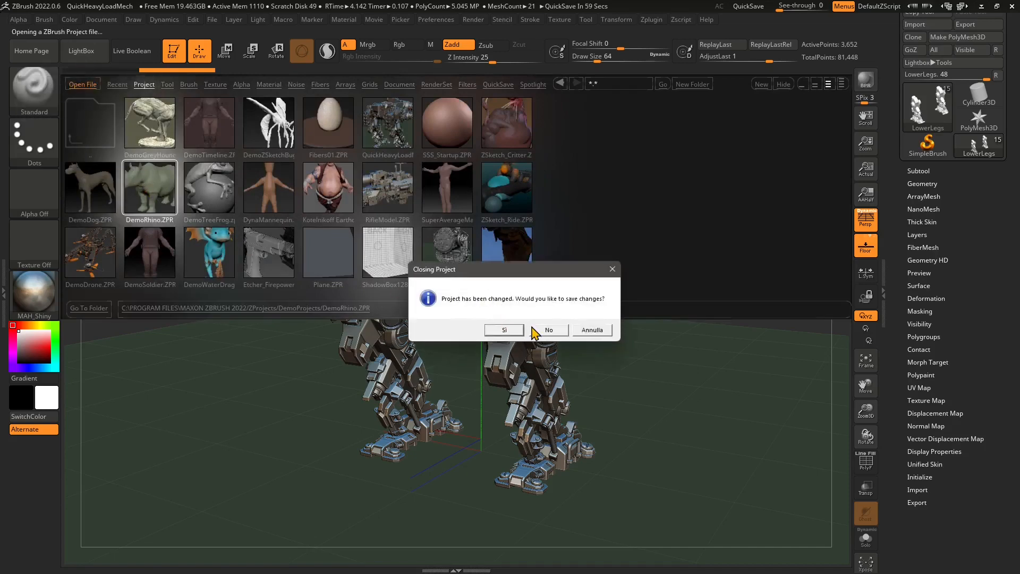
click(548, 330)
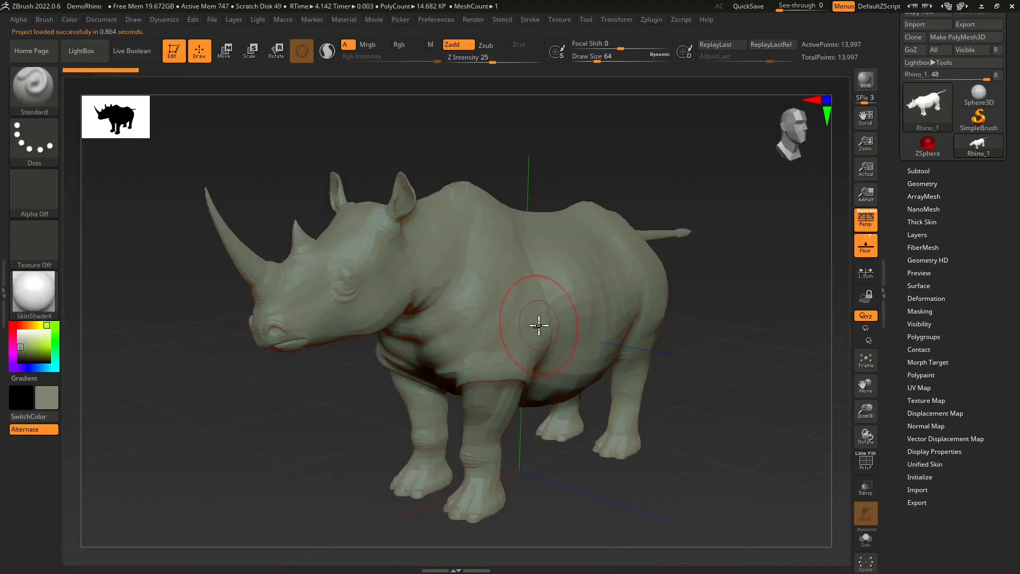
click(923, 183)
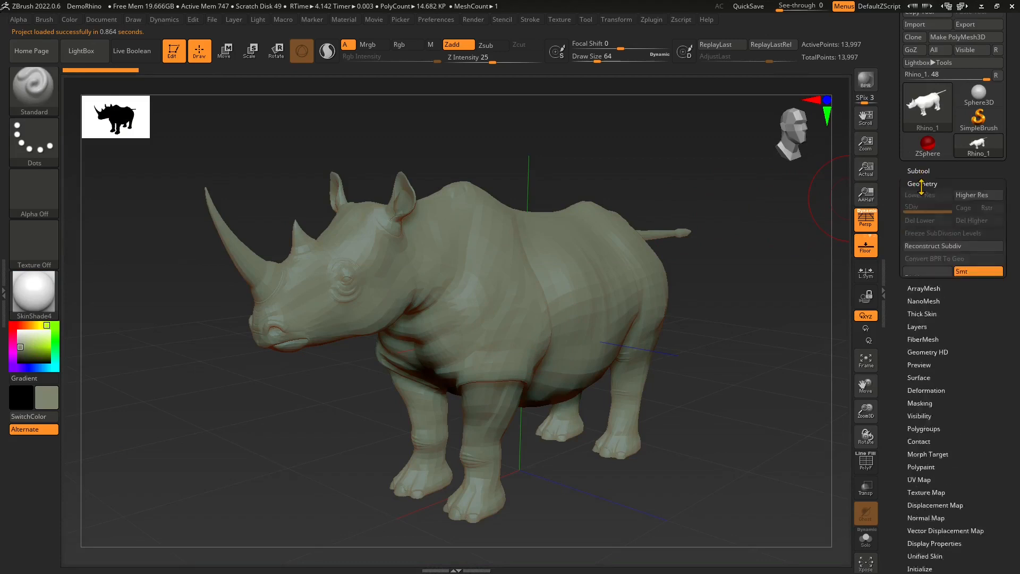
click(914, 277)
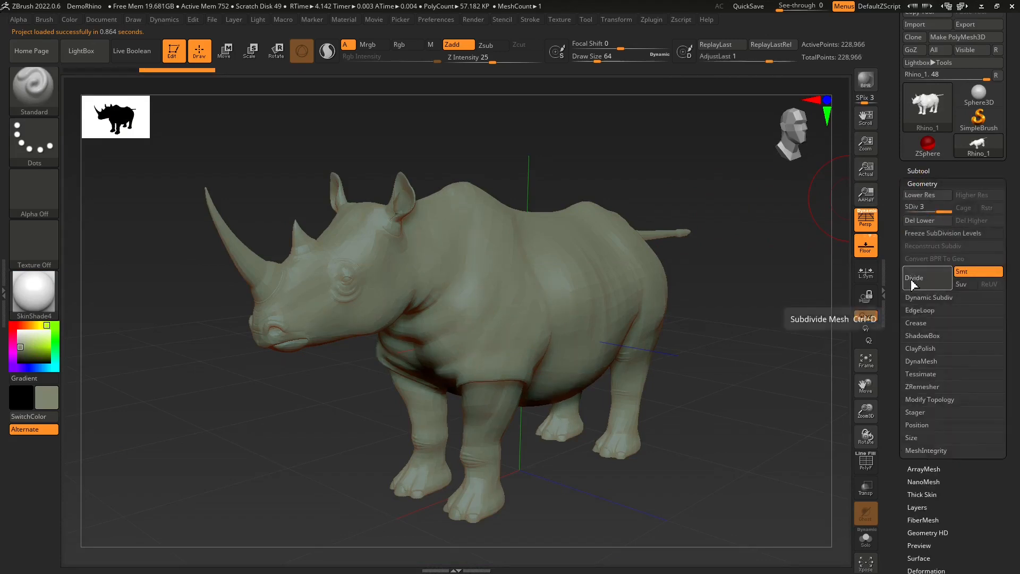
click(915, 278)
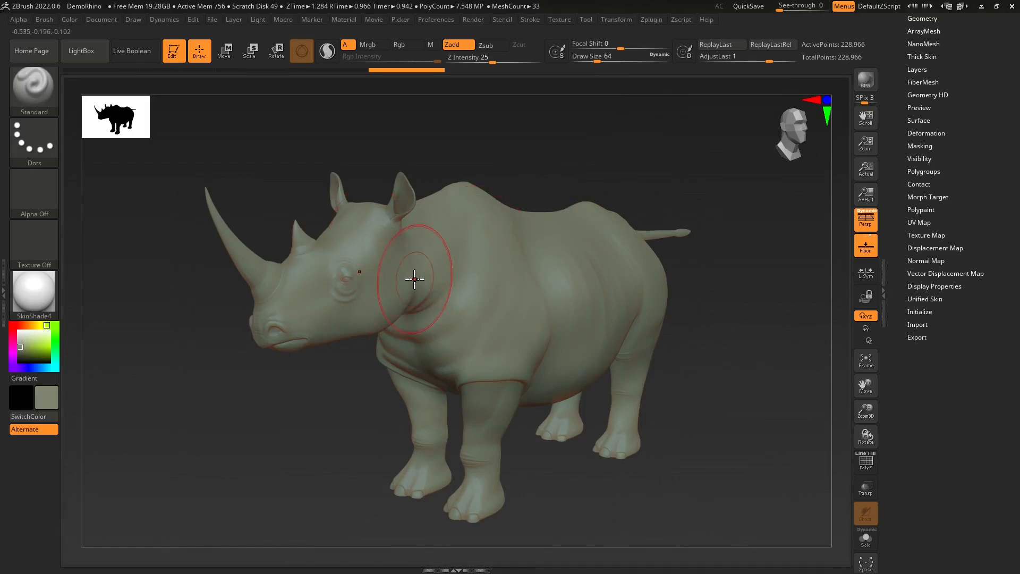
click(80, 50)
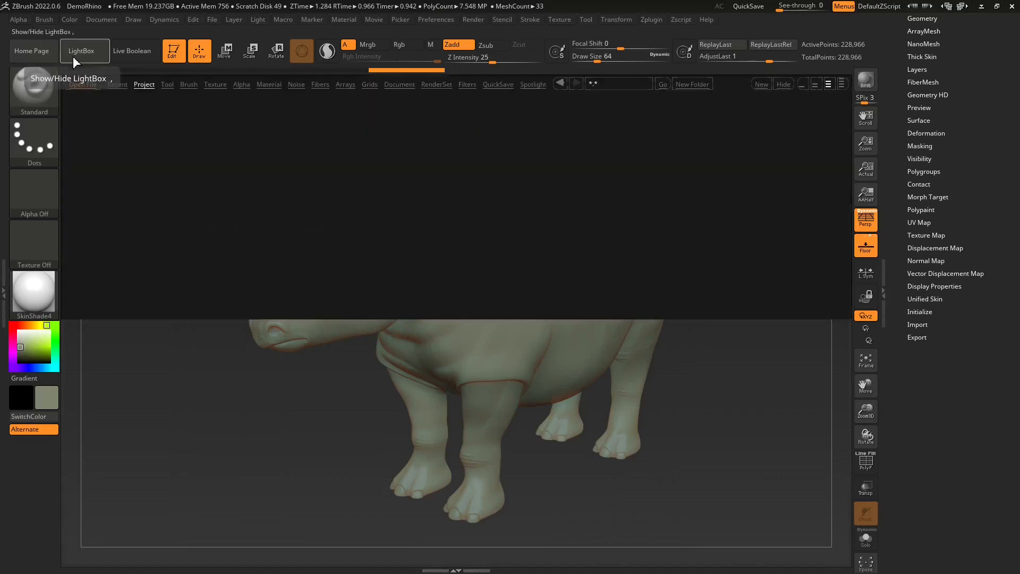
Load Mnqn_Scene1.ZPR from the LightBox Mannequin folder, replacing the rhino with the café scene.
click(145, 85)
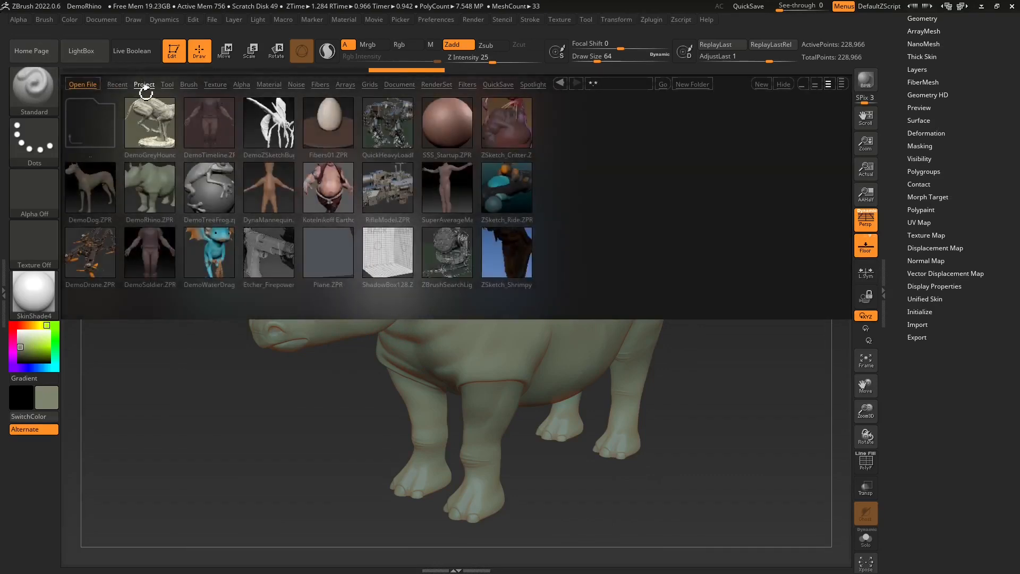
click(143, 84)
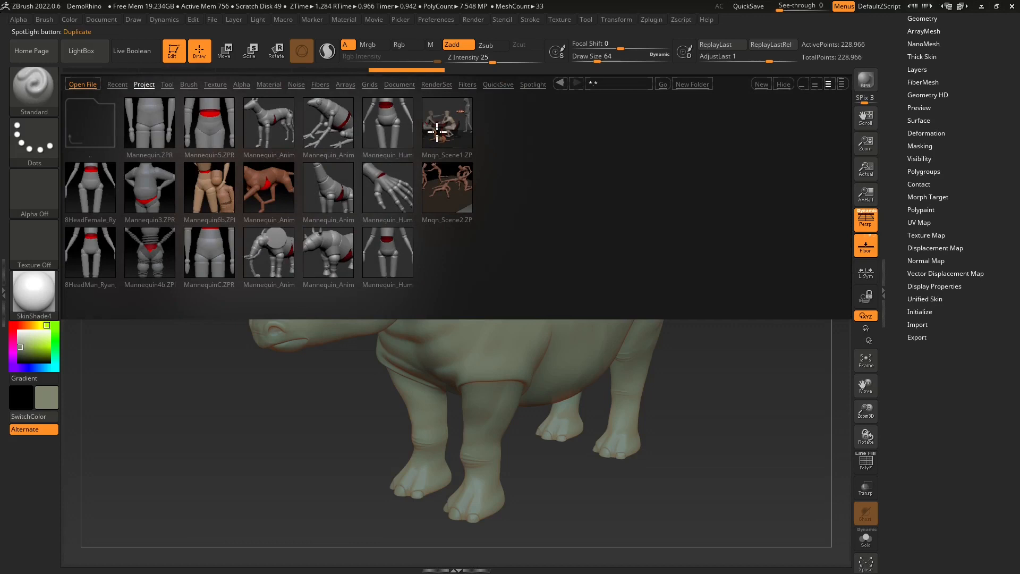
click(446, 122)
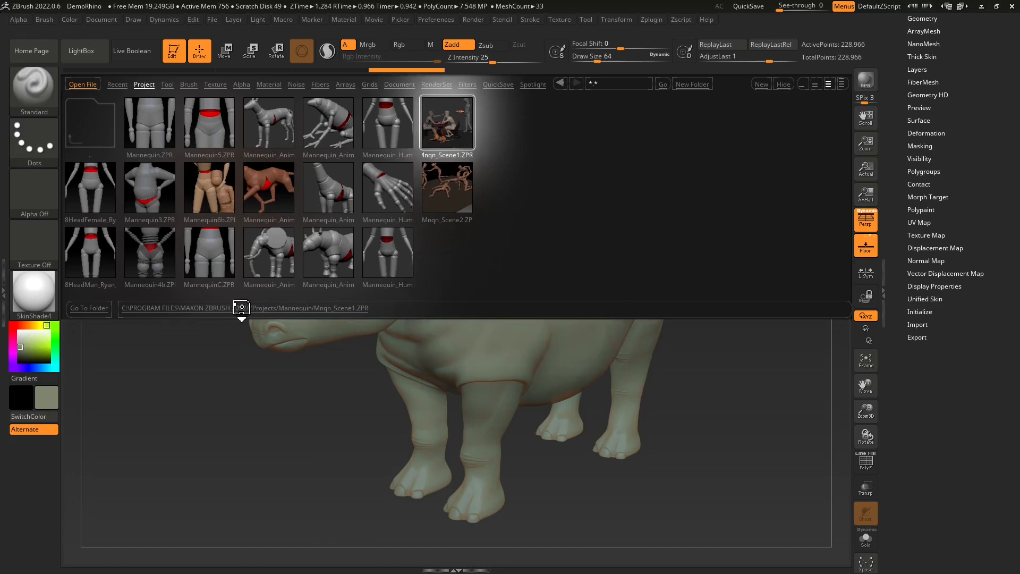
double_click(447, 123)
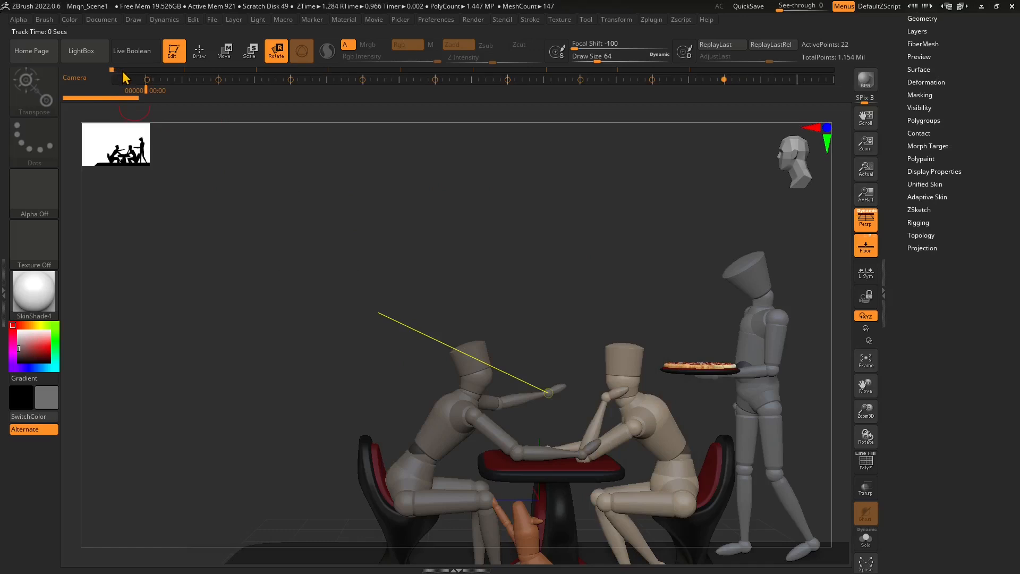
Load the Gorillaz ZSphere gorilla rig project from LightBox.
drag(117, 79, 214, 80)
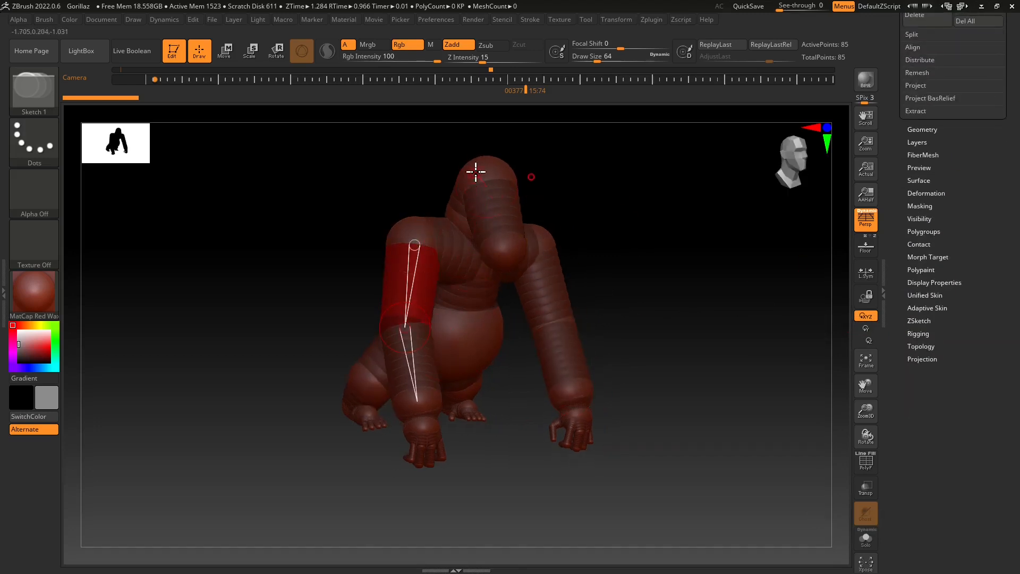
mouse_move(552, 325)
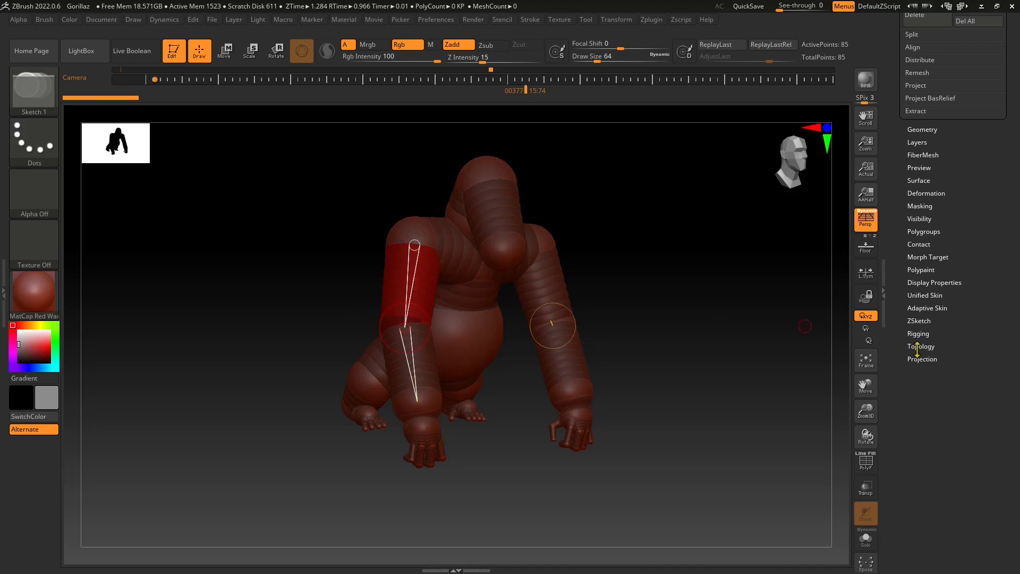
Expand Tool > Rigging and use Select Mesh to list meshes bindable to the gorilla rig.
click(918, 333)
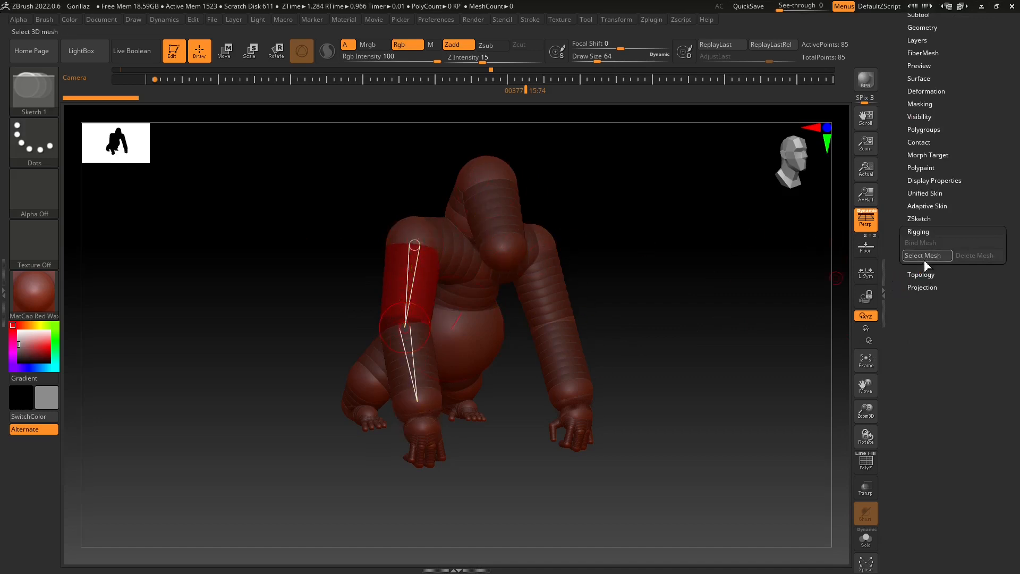
mouse_move(923, 257)
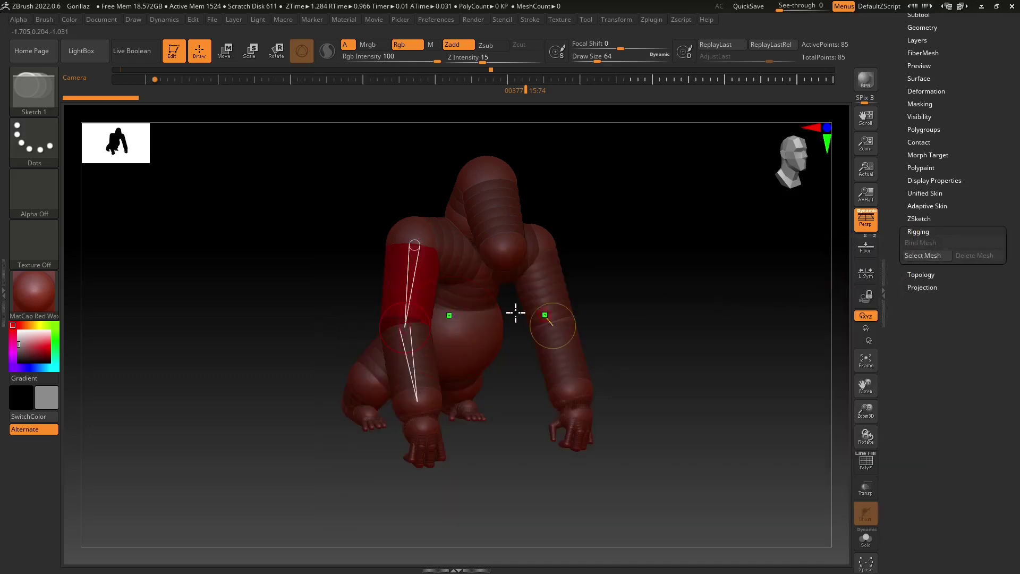
click(923, 255)
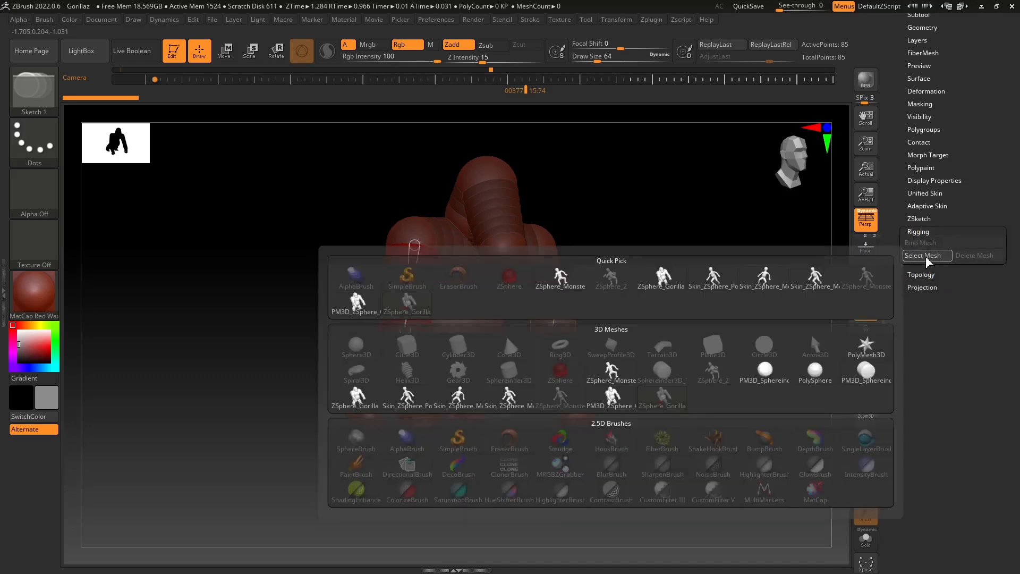